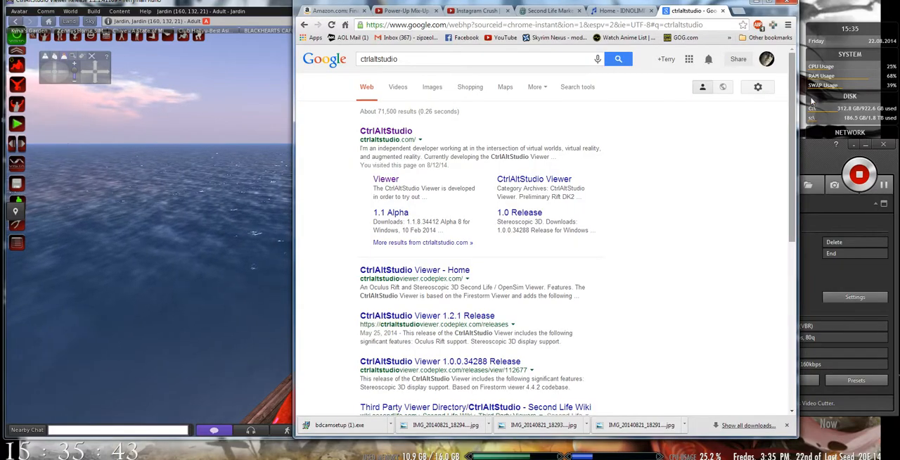
pyautogui.moveTo(639, 158)
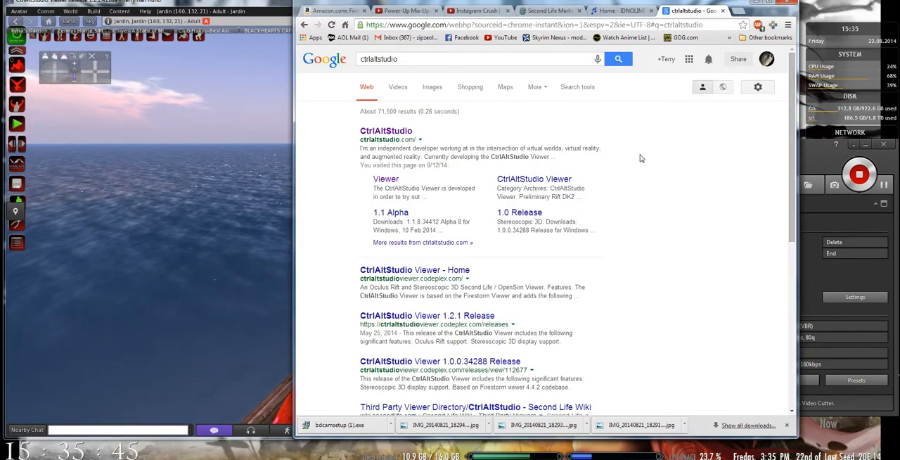
pyautogui.moveTo(461, 129)
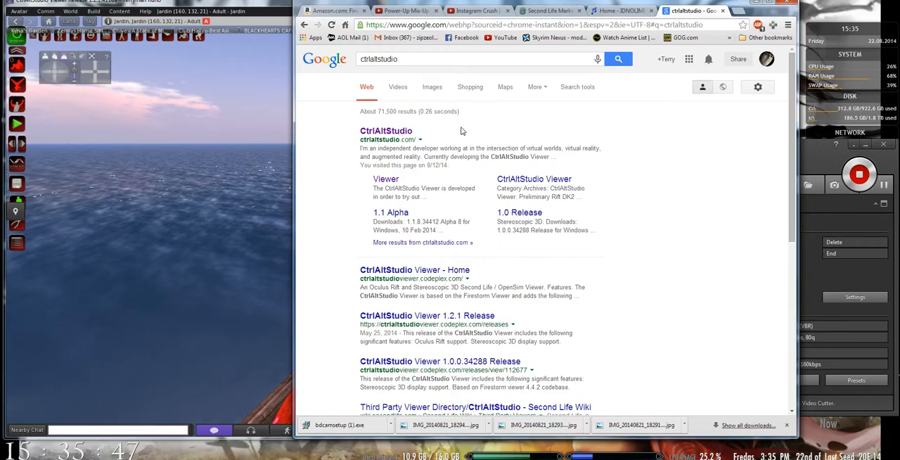
pyautogui.moveTo(399, 131)
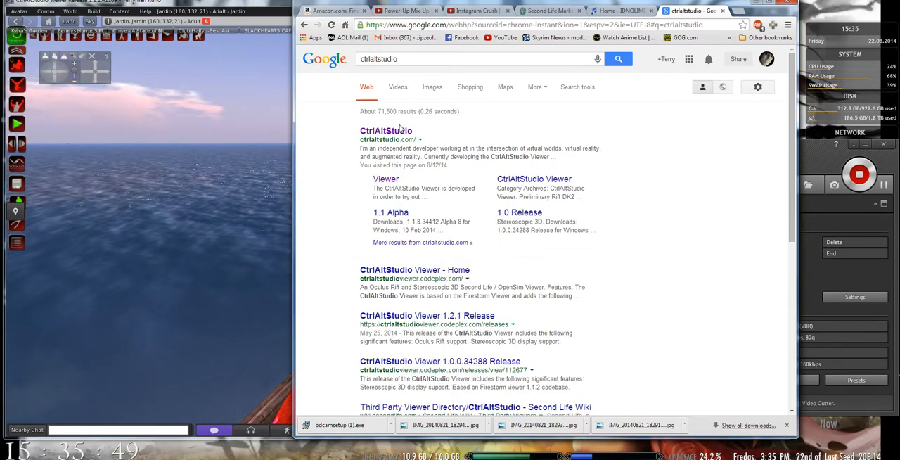
# Step: Open ctrlaltstudio.com from the Google result and read down the home page
pyautogui.click(385, 129)
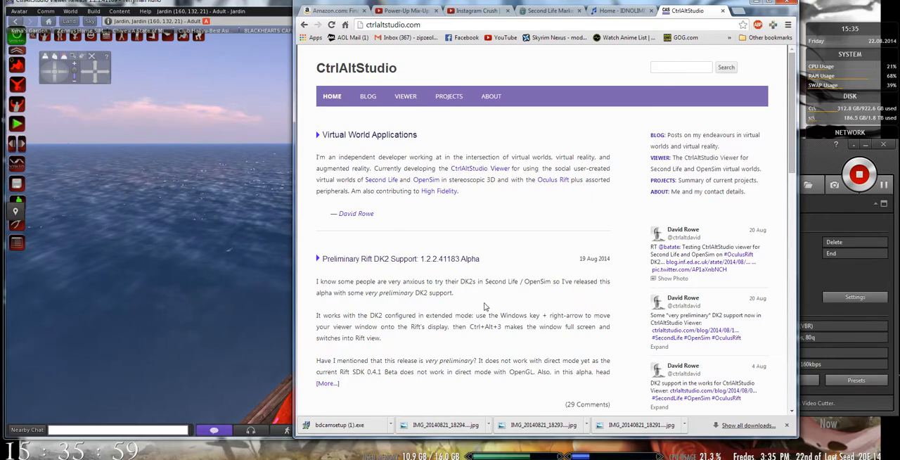
pyautogui.scroll(-3)
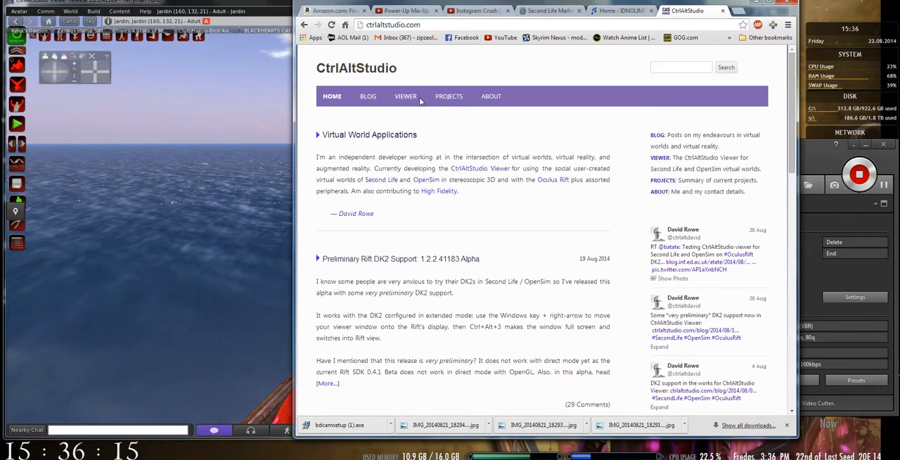
# Step: Navigate via the Viewer menu to the viewer page with alpha and release downloads
pyautogui.click(404, 95)
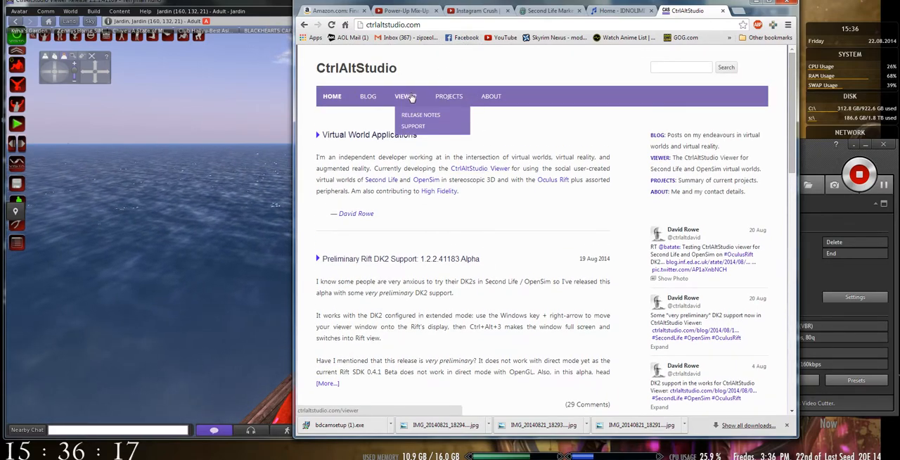
pyautogui.click(402, 96)
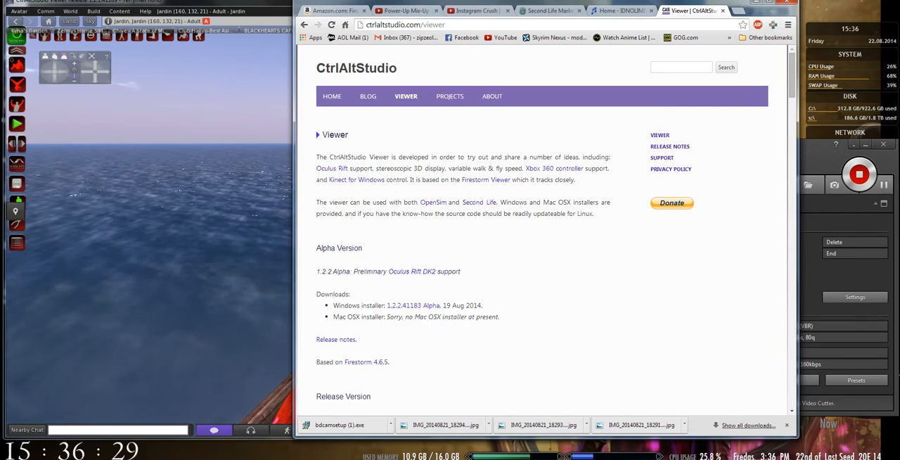
pyautogui.moveTo(523, 228)
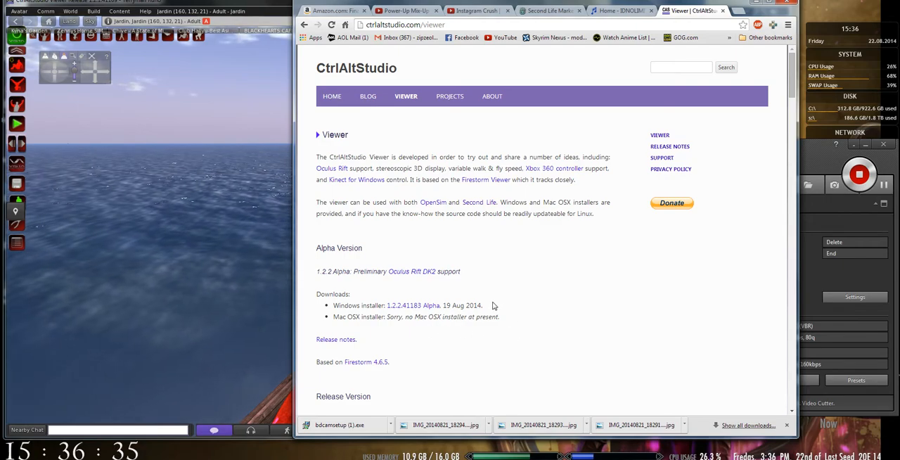
pyautogui.moveTo(420, 385)
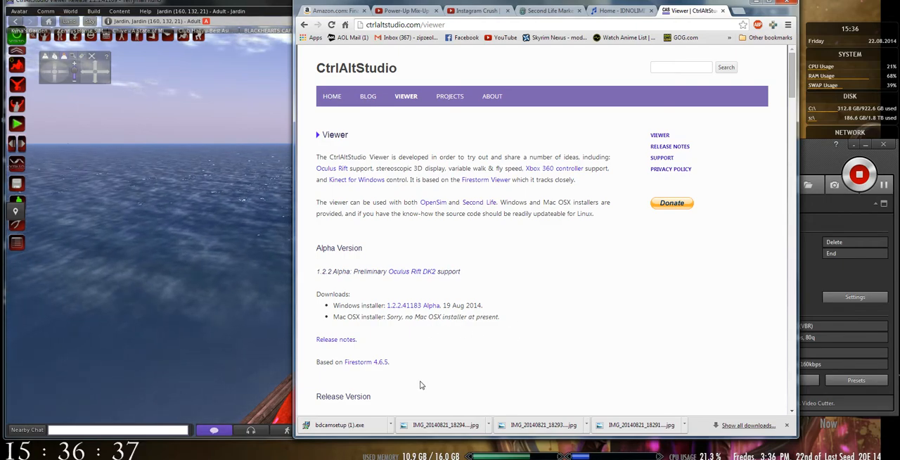
pyautogui.moveTo(410, 270)
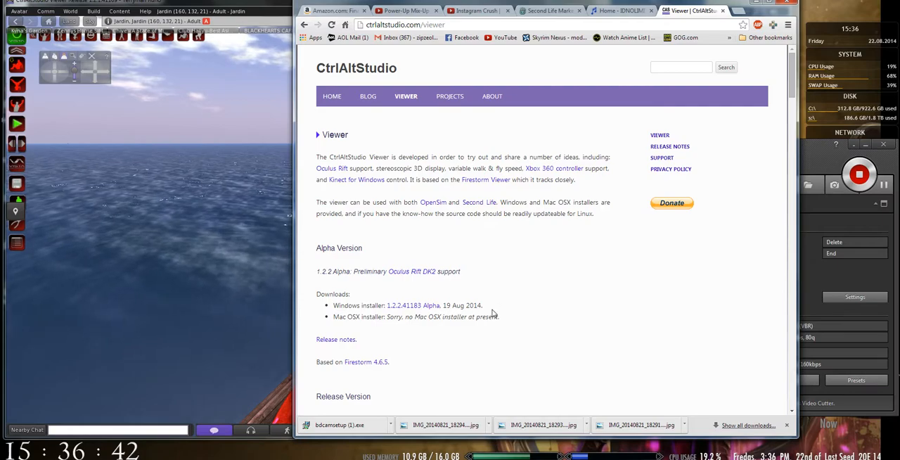
pyautogui.moveTo(537, 234)
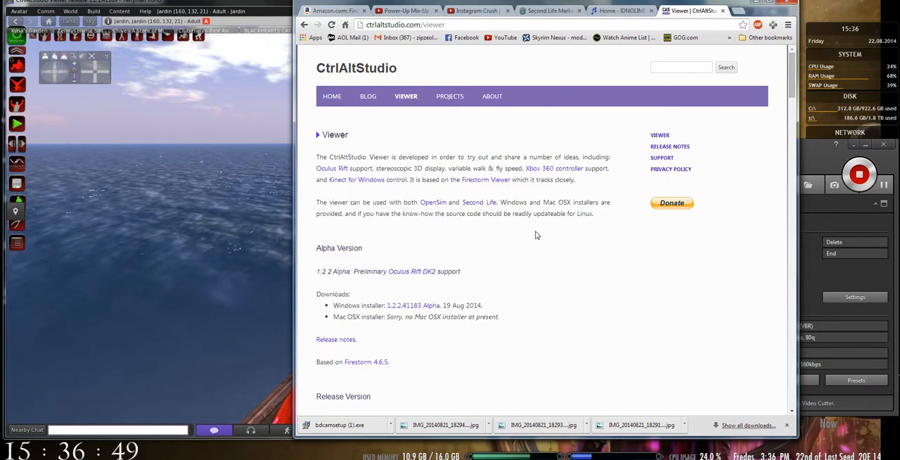
pyautogui.moveTo(517, 273)
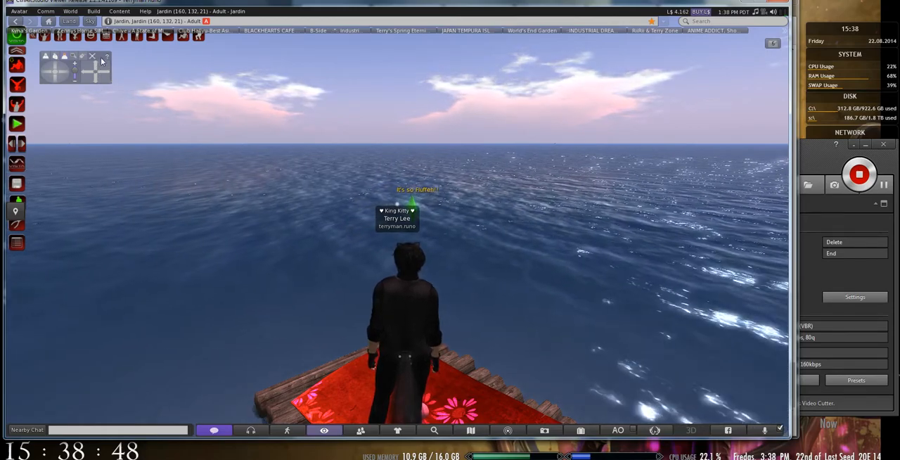
# Step: Orbit the camera so the avatar on the raft is seen from the front
pyautogui.moveTo(76, 67); pyautogui.dragTo(475, 68)
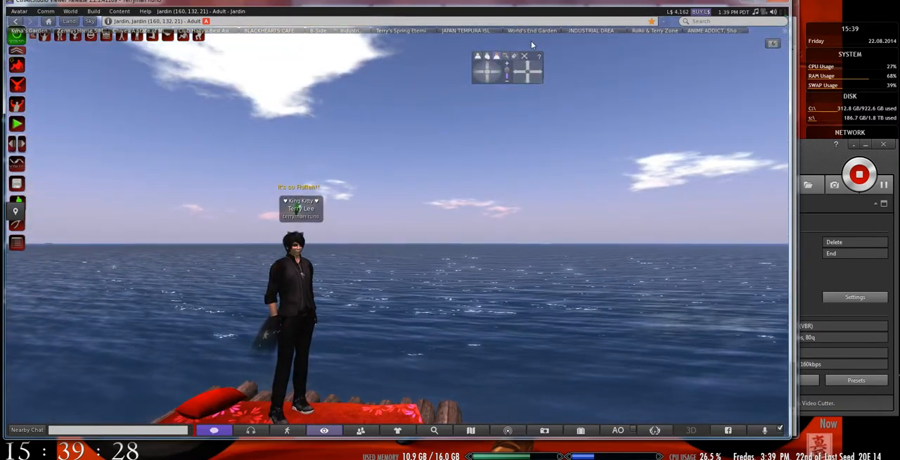
pyautogui.moveTo(505, 71)
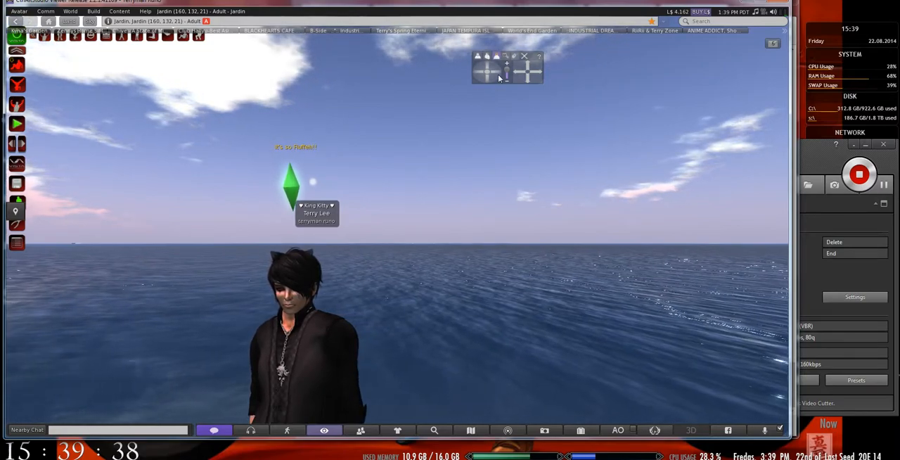
pyautogui.moveTo(494, 58)
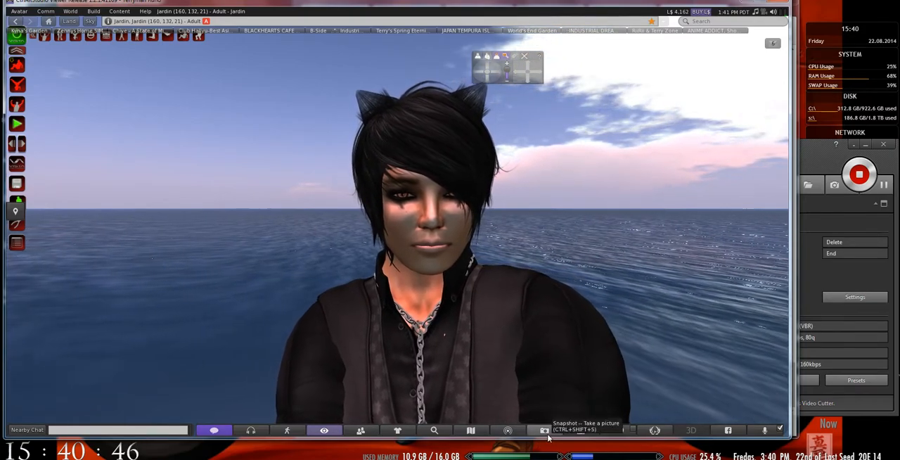
# Step: Snapshot the avatar close-up, save it to Inventory, and dismiss the Inventory and Snapshot windows
pyautogui.click(542, 430)
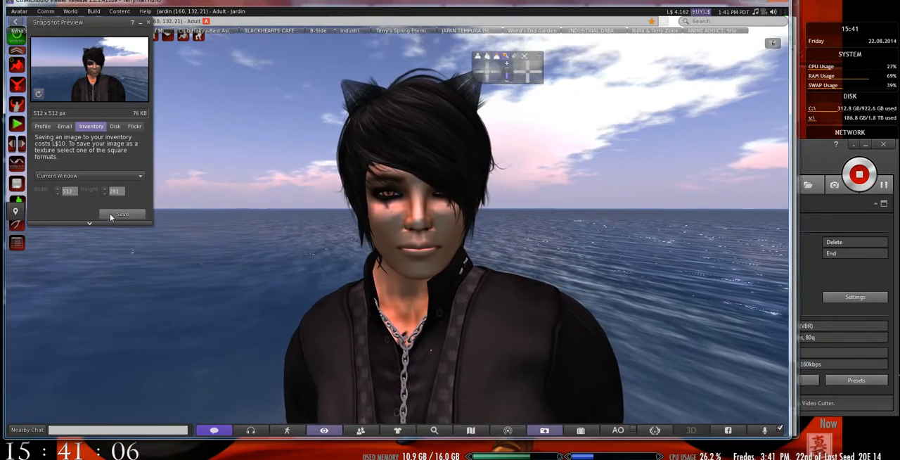
pyautogui.click(120, 213)
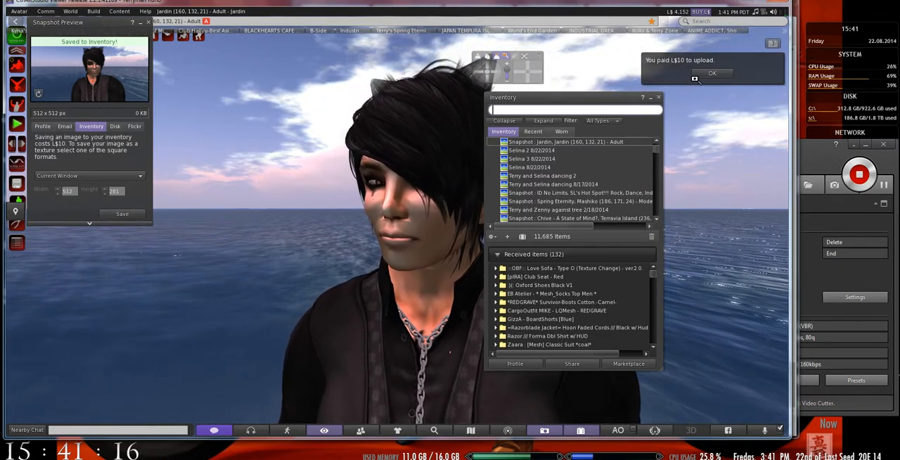
pyautogui.click(711, 73)
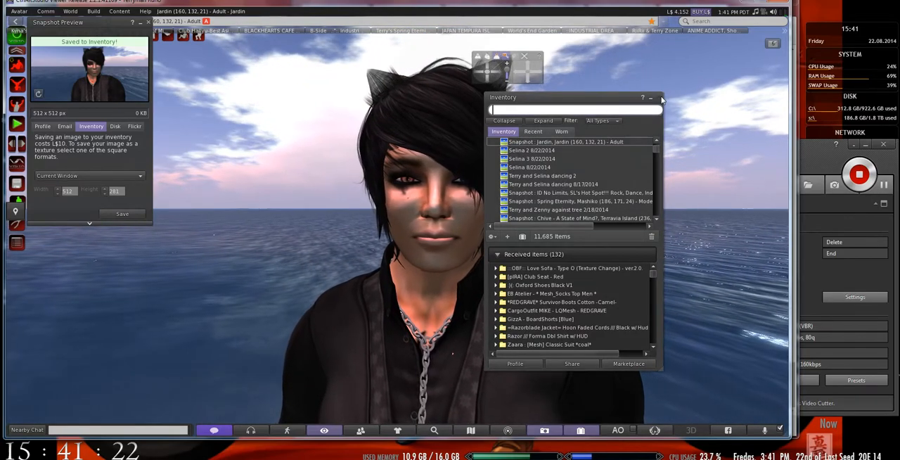
pyautogui.click(649, 98)
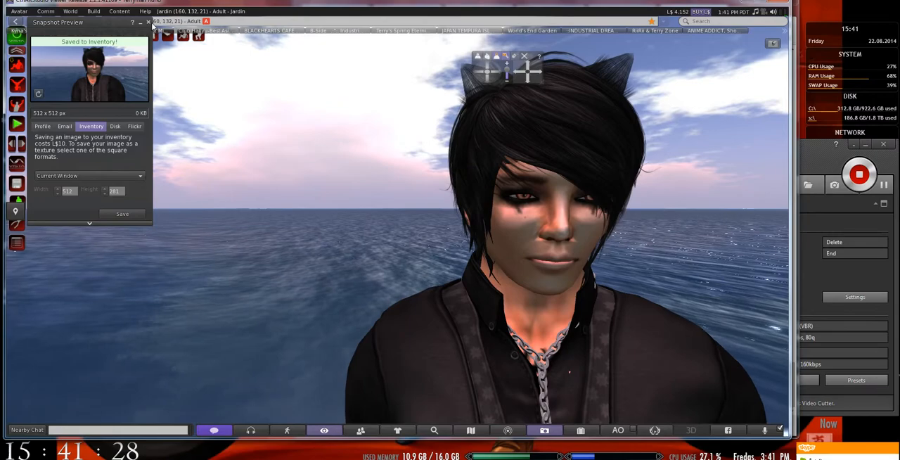
pyautogui.click(148, 21)
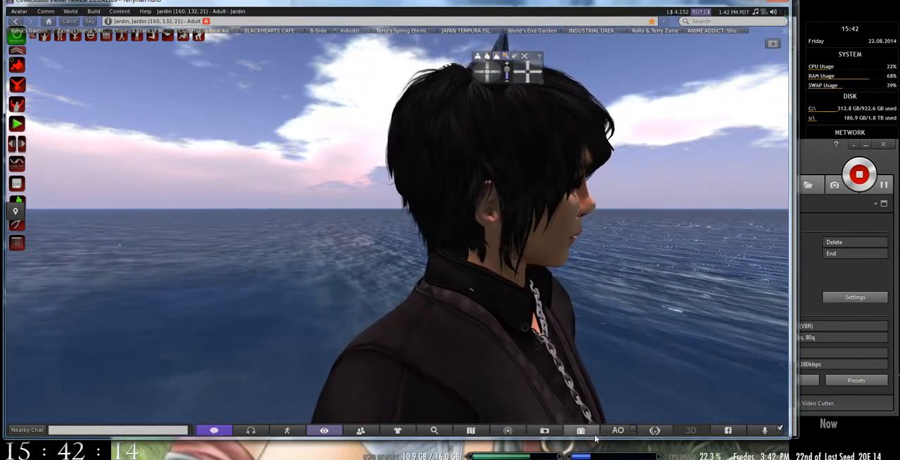
pyautogui.click(579, 430)
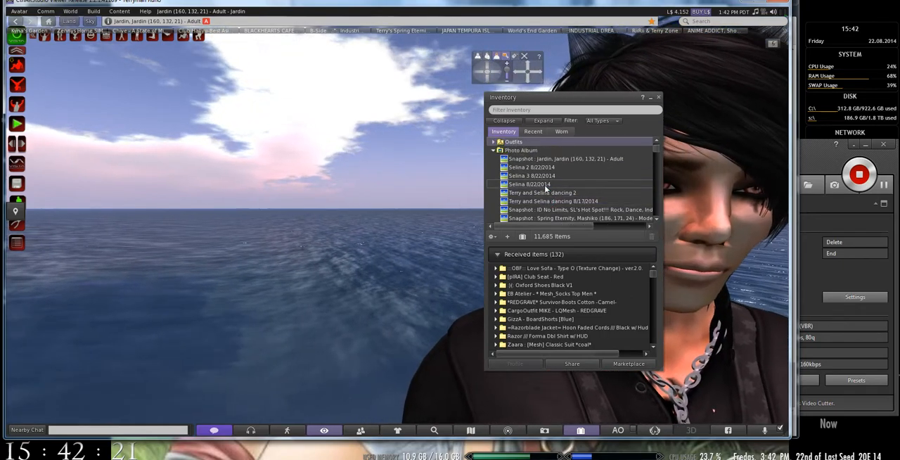
pyautogui.click(565, 157)
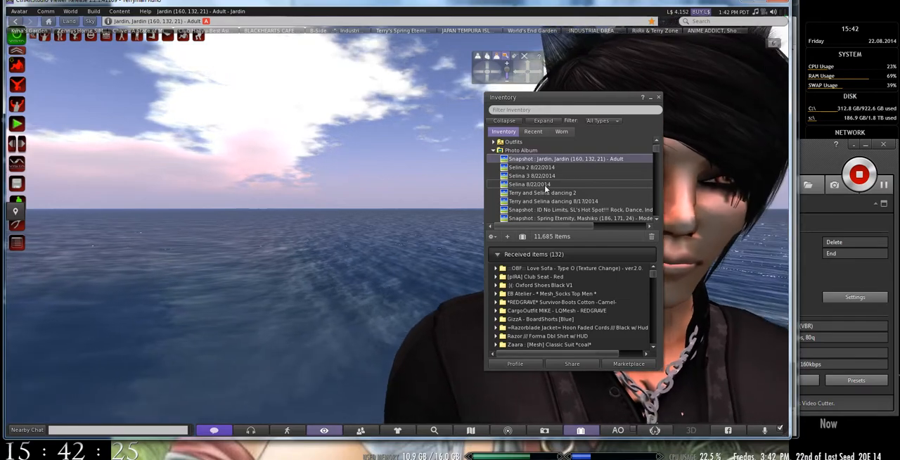
pyautogui.doubleClick(565, 158)
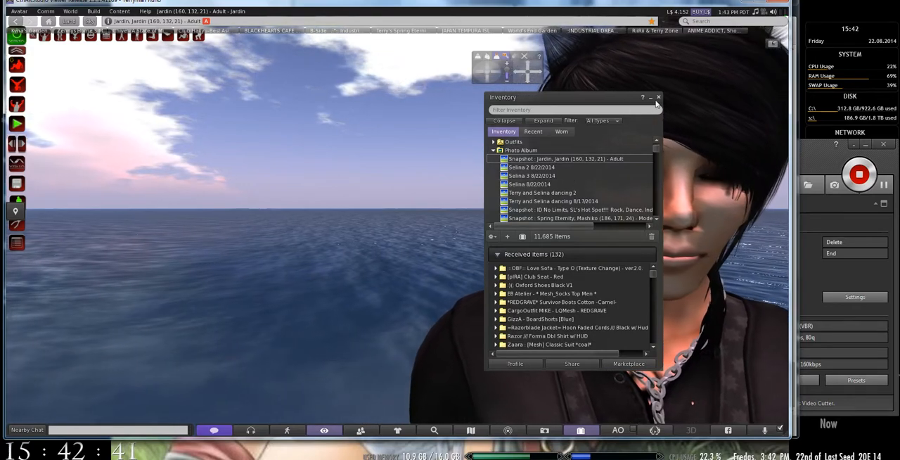
pyautogui.click(658, 97)
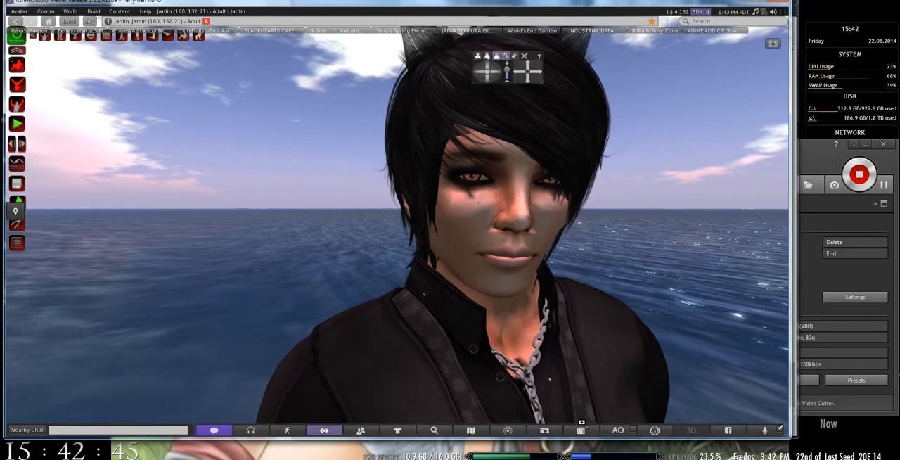
pyautogui.click(579, 430)
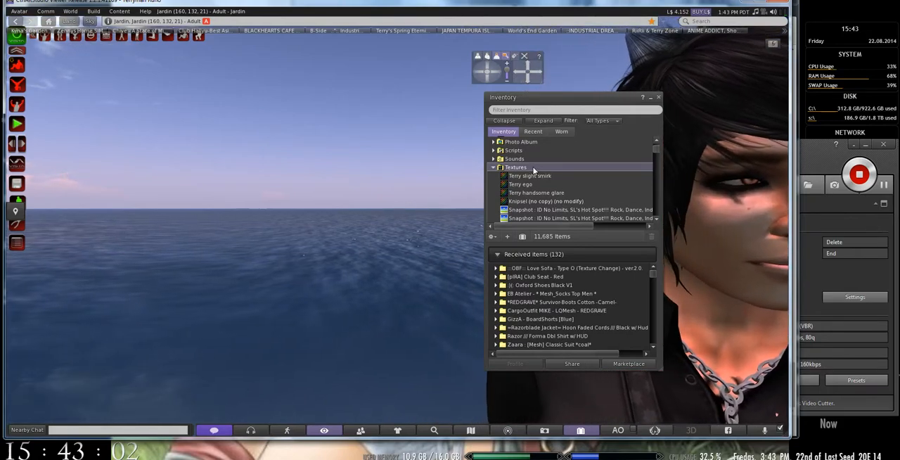
pyautogui.click(530, 175)
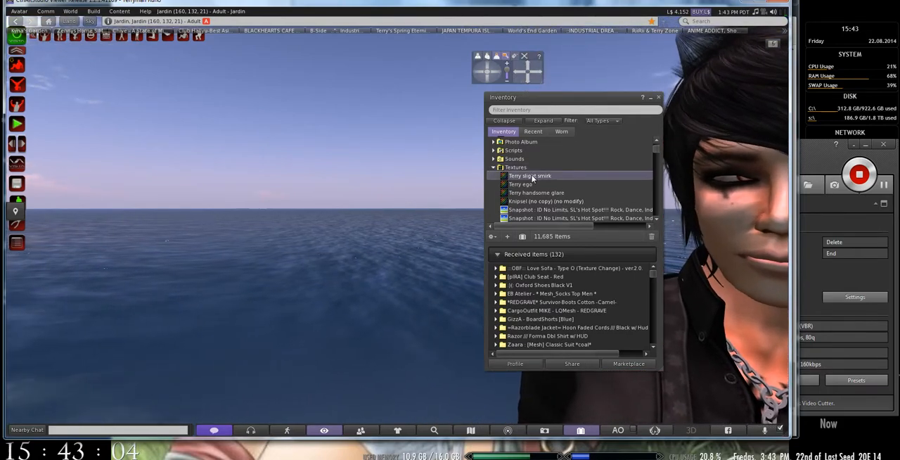
pyautogui.doubleClick(529, 176)
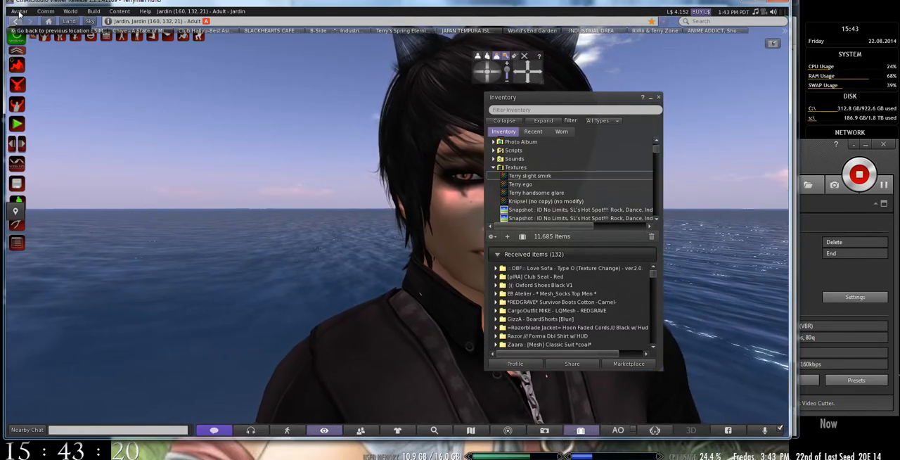
# Step: Start an image upload and pick the October 2013 jpg from the Pictures library
pyautogui.click(19, 11)
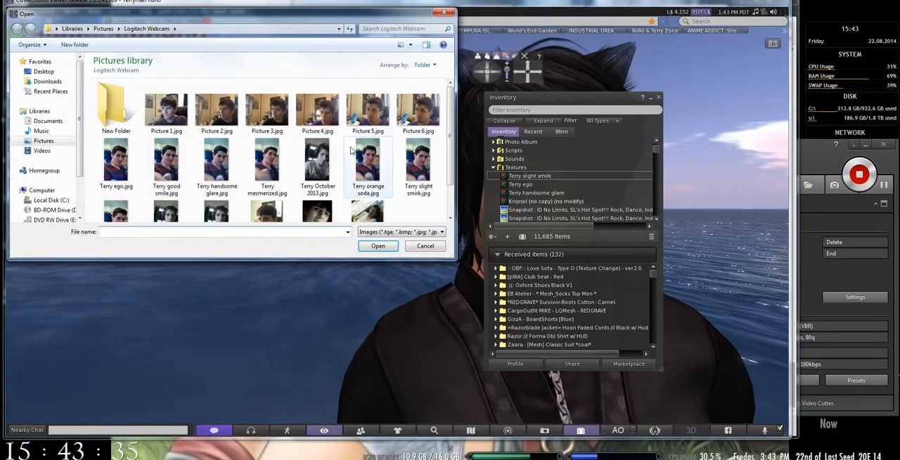
pyautogui.click(318, 157)
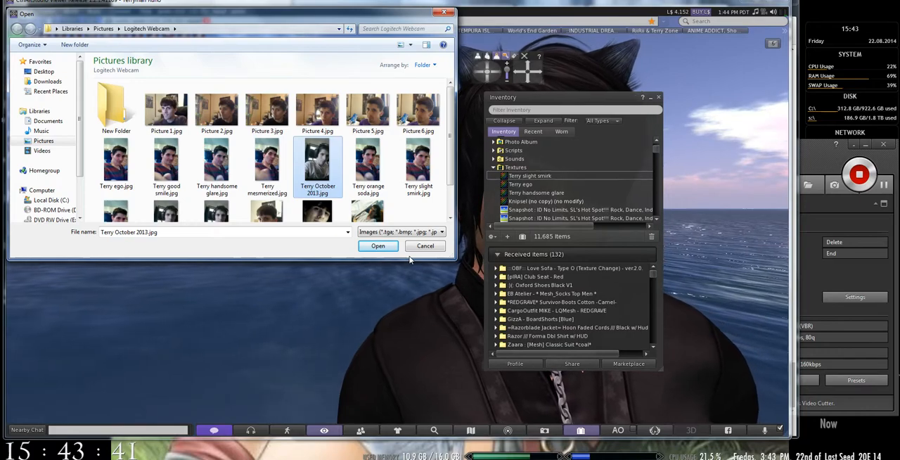
pyautogui.click(379, 245)
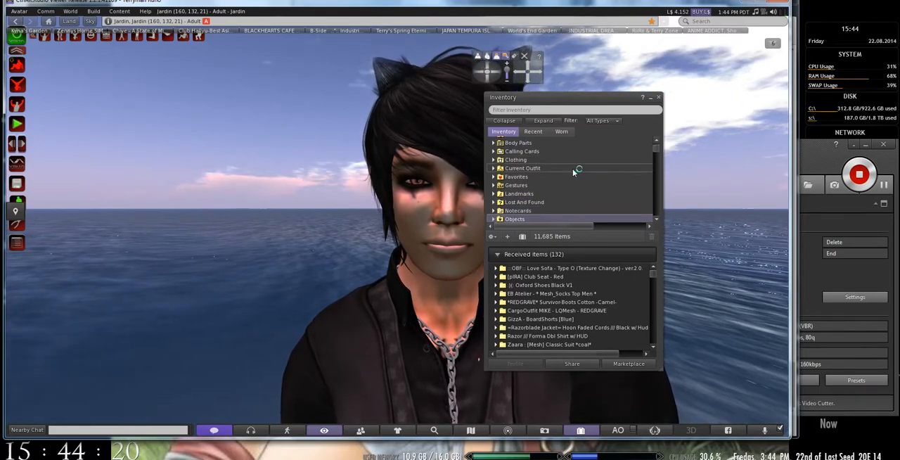
# Step: Scroll the inventory list down past photo album, scripts, sounds and textures
pyautogui.scroll(-3)
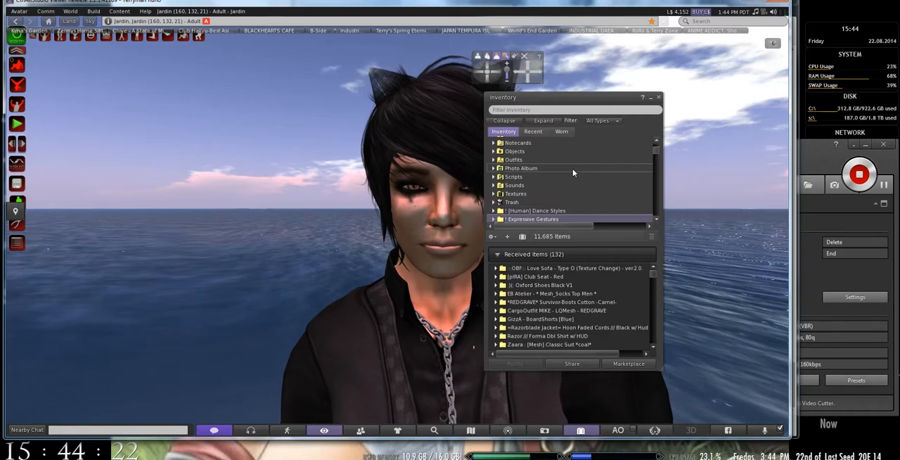
pyautogui.scroll(-3)
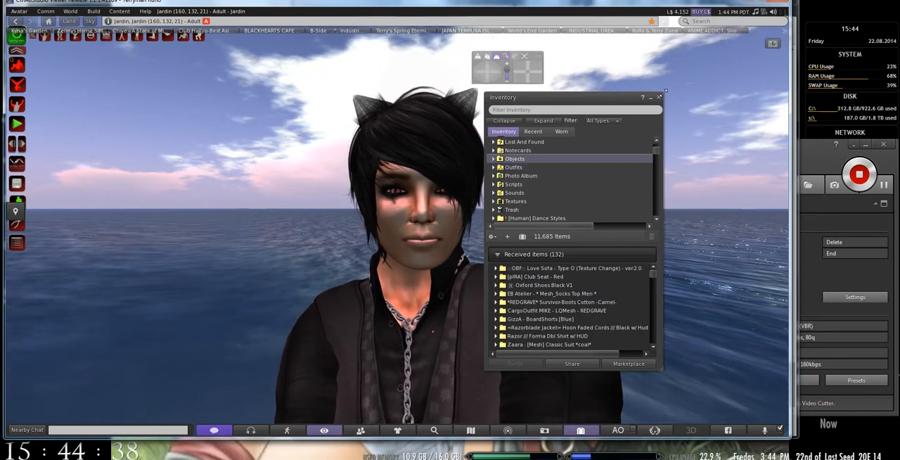
# Step: Expand the Objects folder to see received items, then close the inventory
pyautogui.click(500, 158)
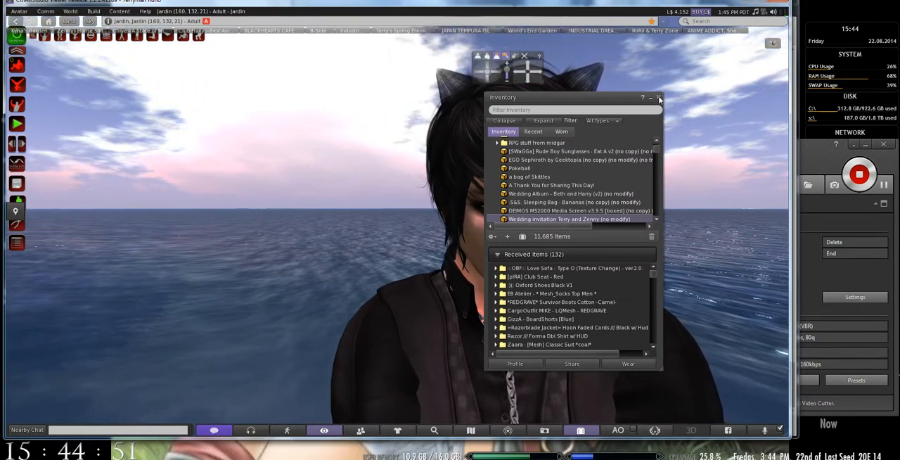
pyautogui.moveTo(658, 98)
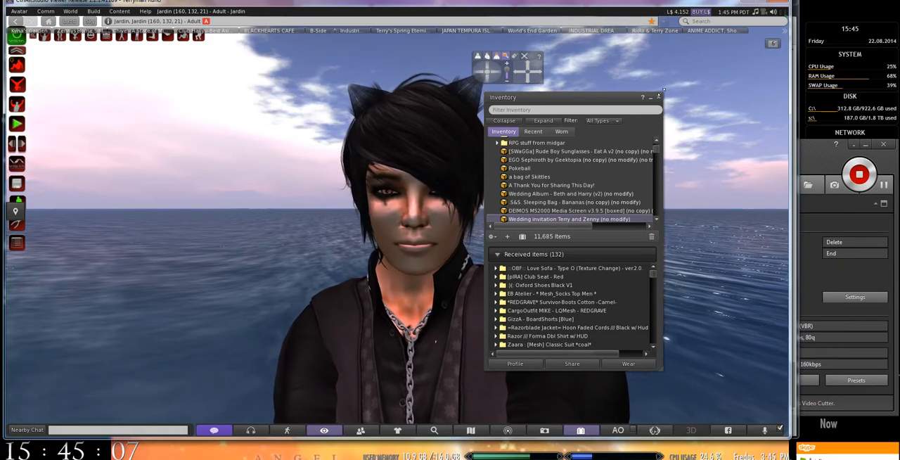
pyautogui.moveTo(659, 97)
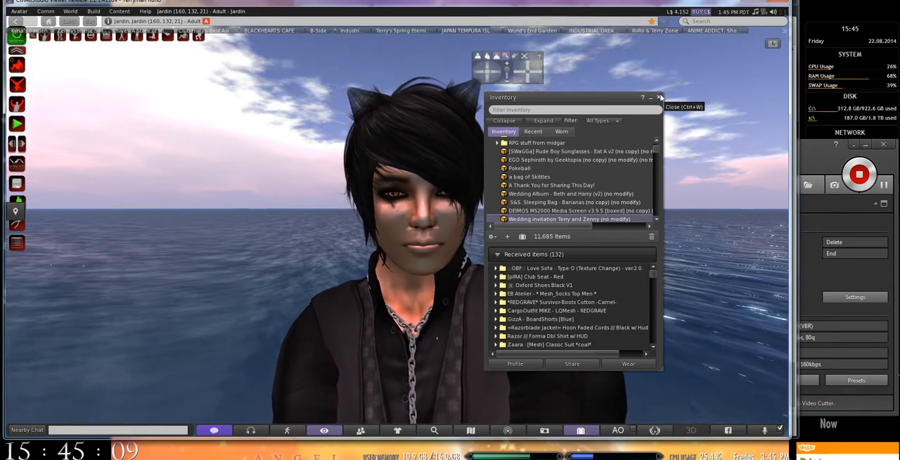
pyautogui.click(659, 97)
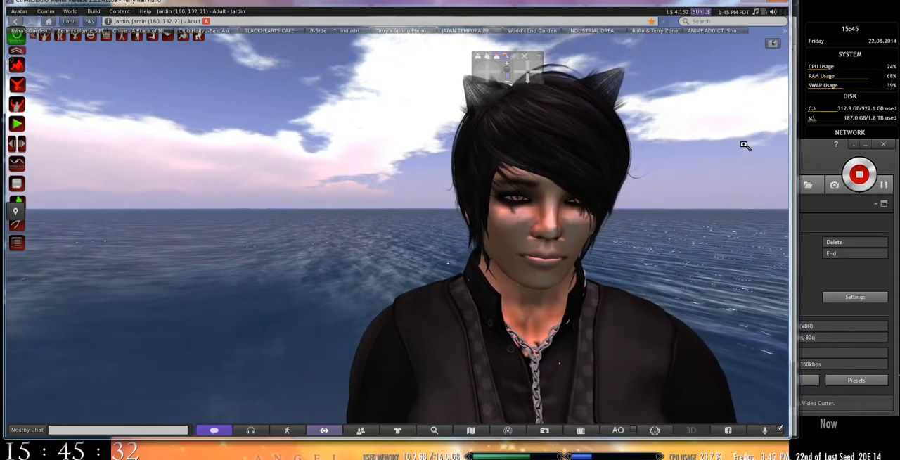
# Step: Dismiss the club event Group Notice popup with OK
pyautogui.click(773, 12)
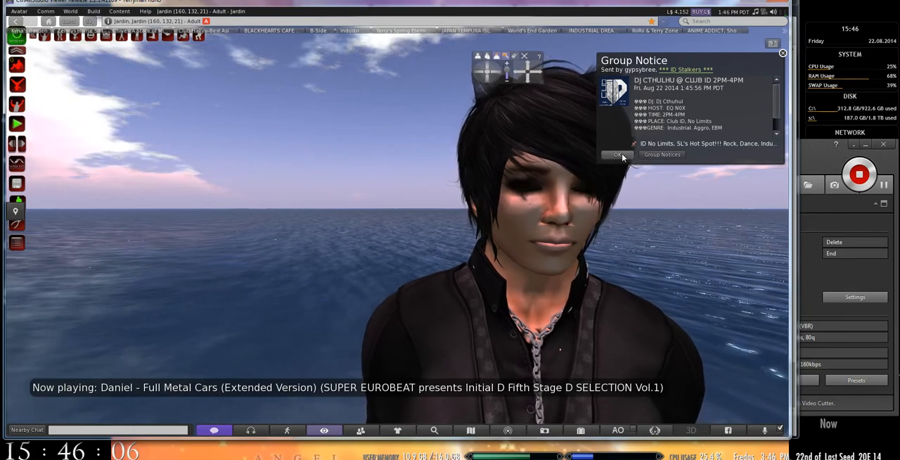
pyautogui.click(617, 155)
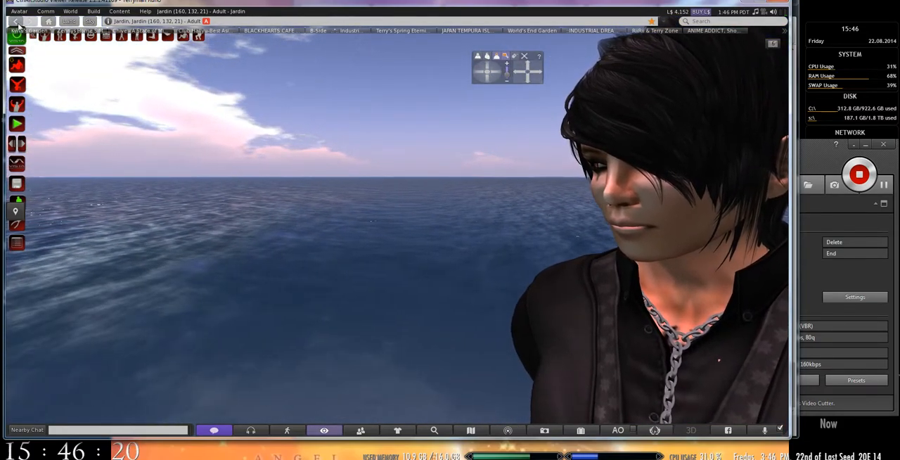
# Step: Bring up Avatar > Preferences on the General section with language and name tag settings
pyautogui.click(19, 11)
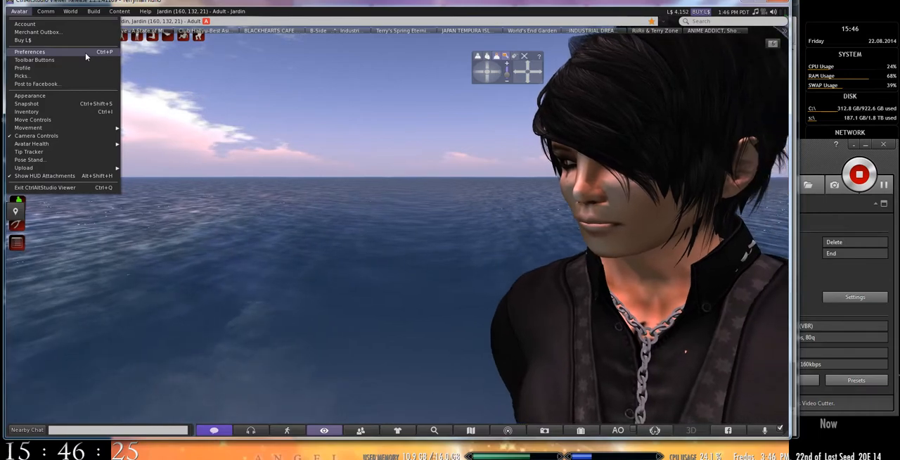
pyautogui.click(29, 51)
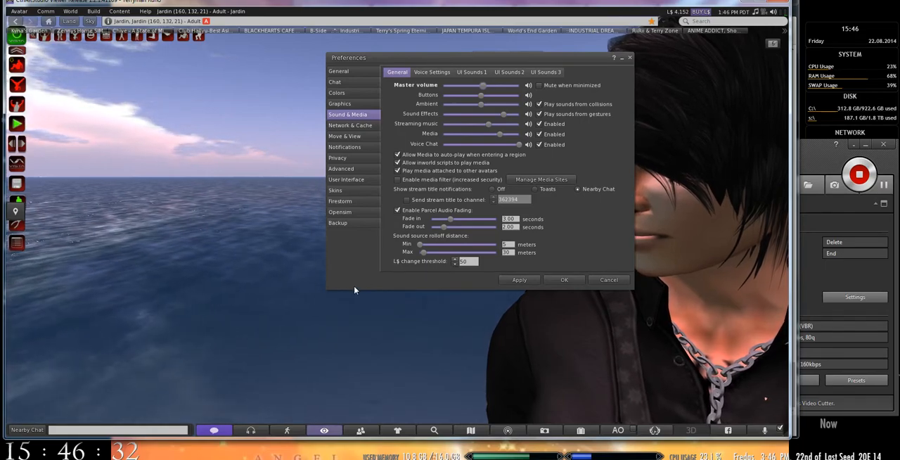
pyautogui.click(338, 70)
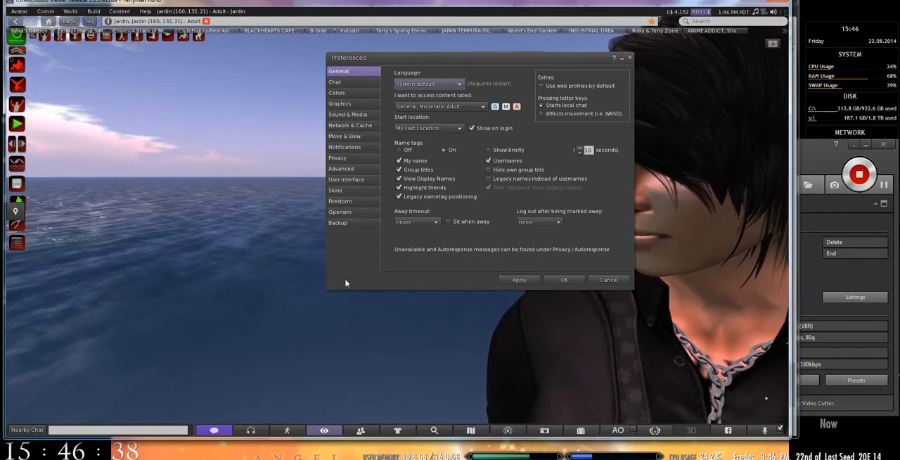
pyautogui.moveTo(402, 266)
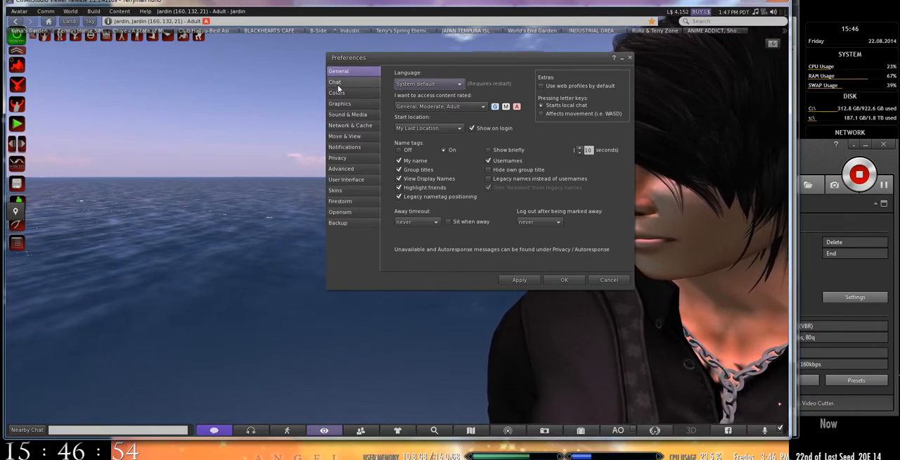
# Step: Show the Chat preferences, moving through General and Firestorm to the Notifications settings
pyautogui.click(334, 82)
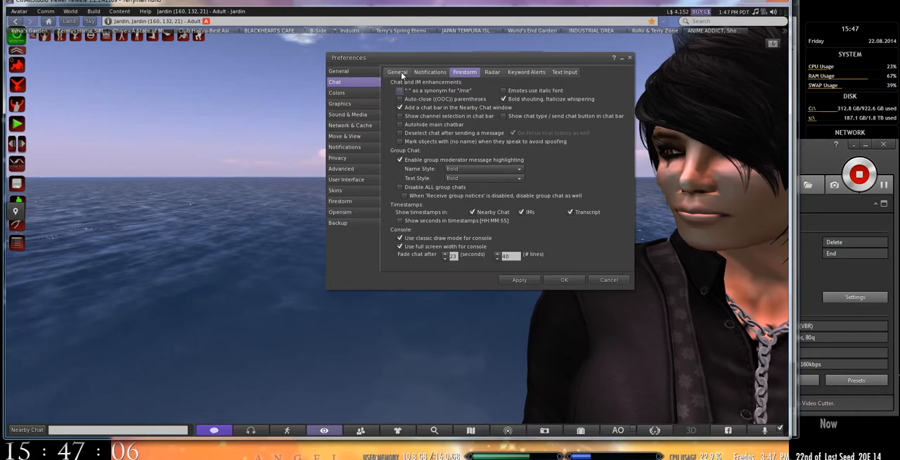
pyautogui.click(396, 71)
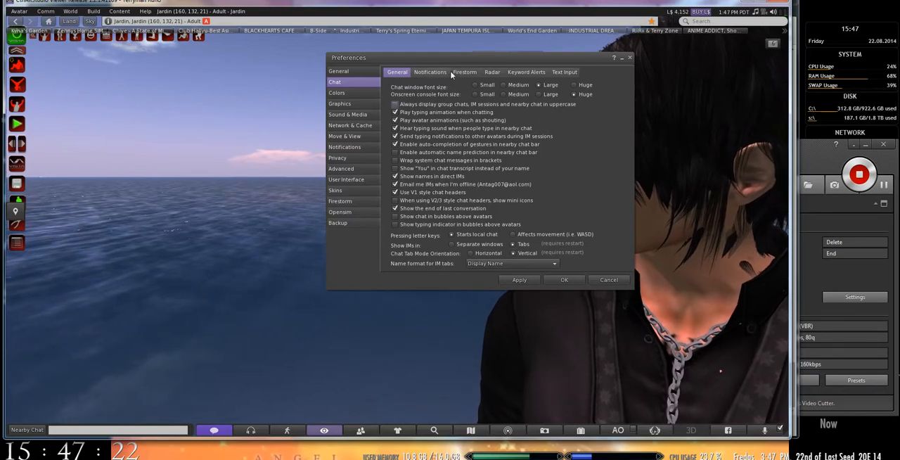
pyautogui.click(463, 72)
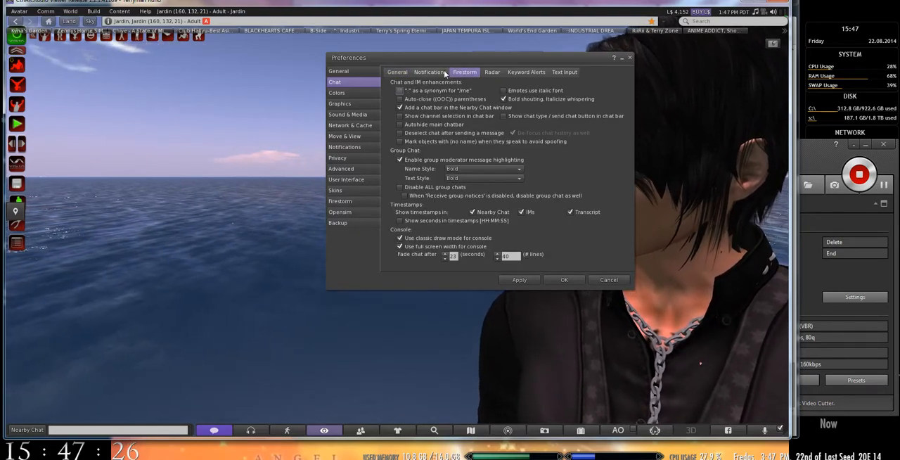
pyautogui.click(428, 71)
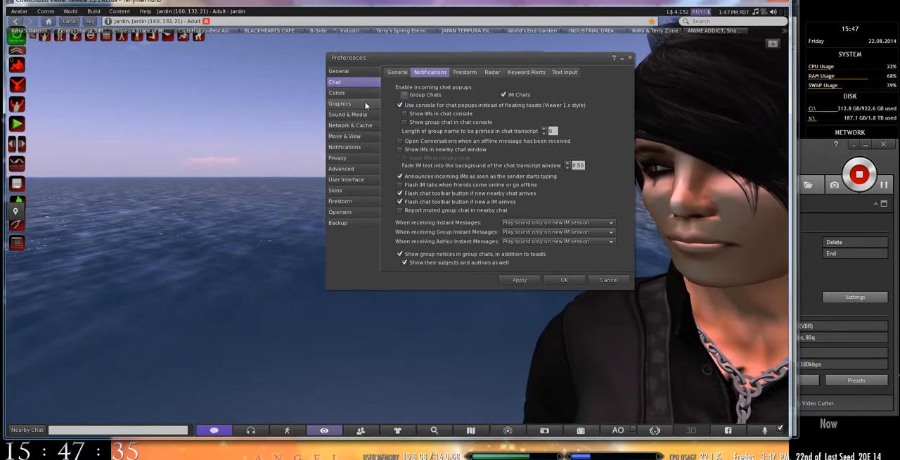
pyautogui.click(340, 104)
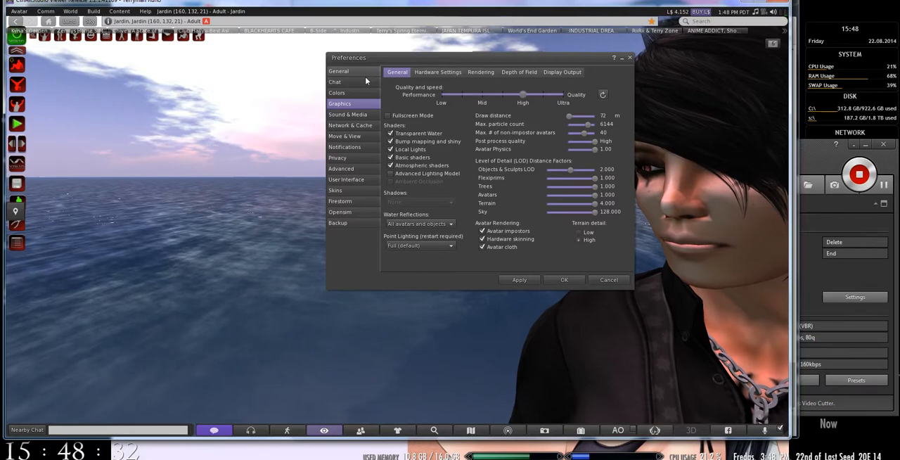
pyautogui.click(335, 82)
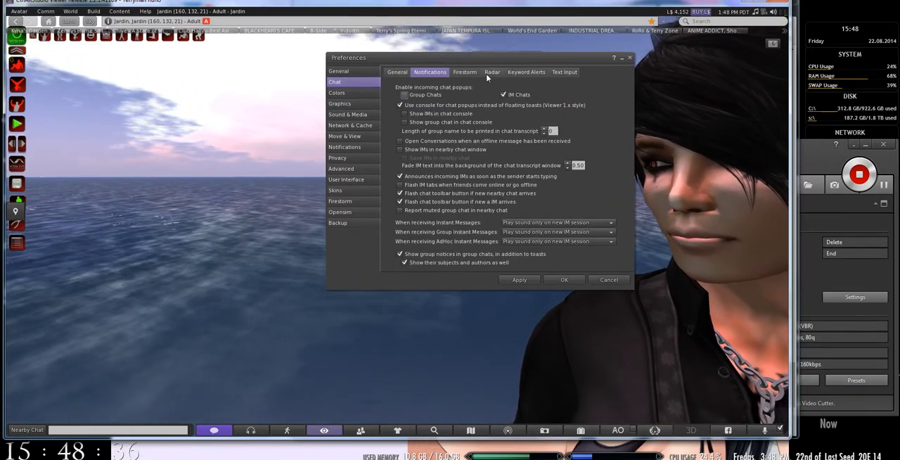
# Step: Show the Radar report options for avatars entering or leaving chat range and the region
pyautogui.click(492, 72)
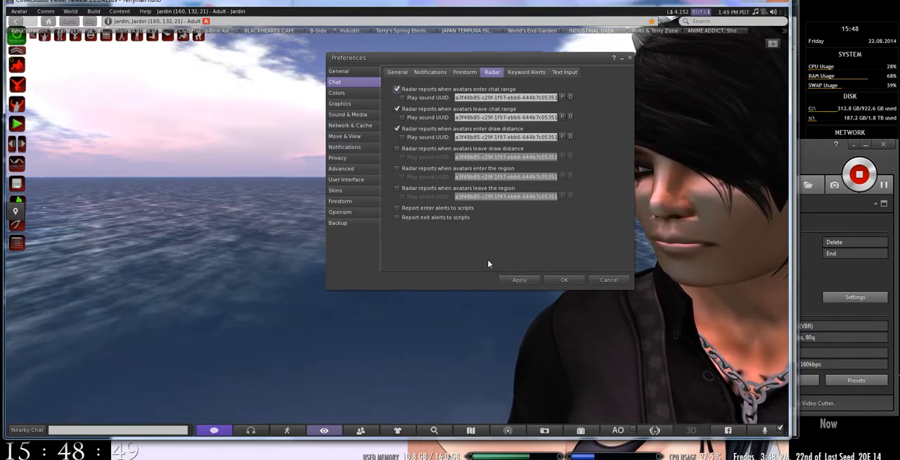
pyautogui.moveTo(217, 388)
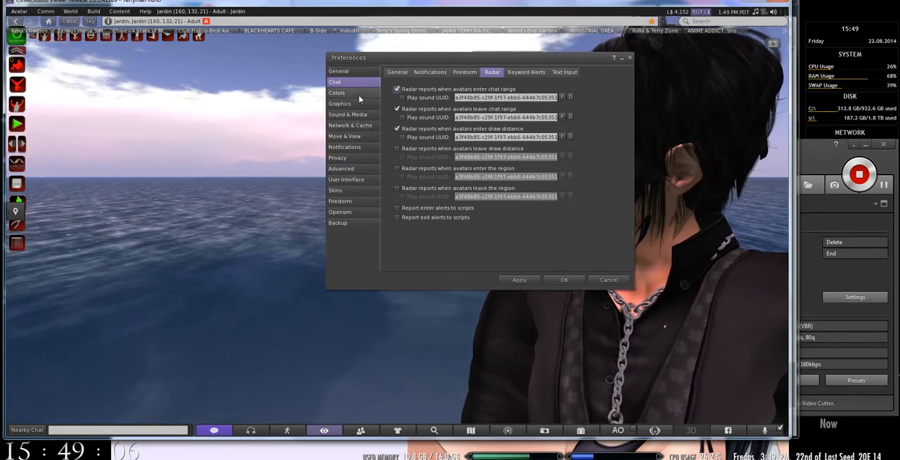
pyautogui.moveTo(363, 104)
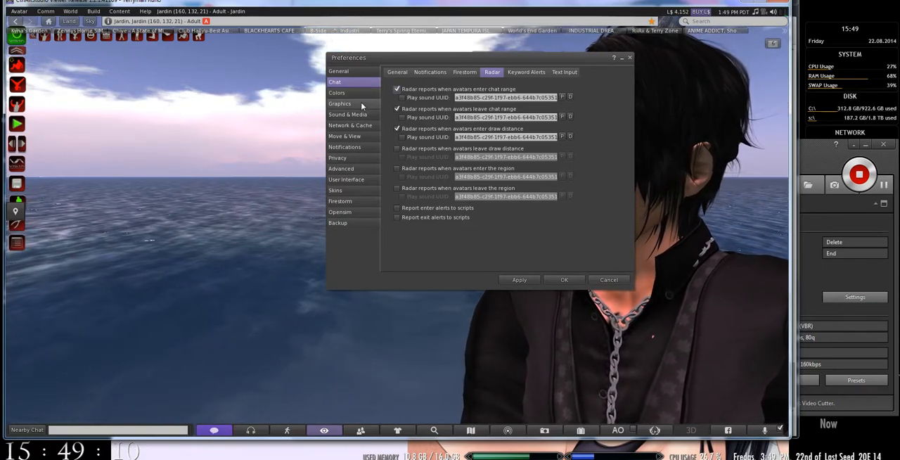
# Step: Bring up the Sound & Media preferences with volume levels and media options
pyautogui.click(341, 104)
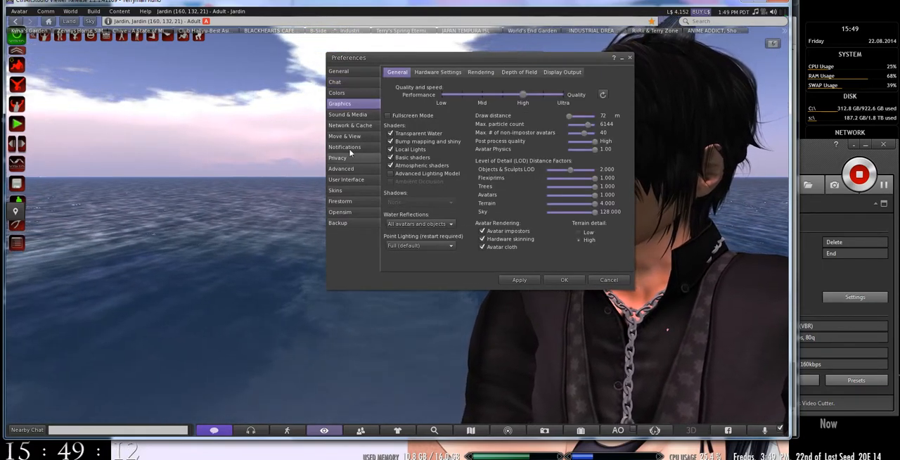
pyautogui.click(347, 113)
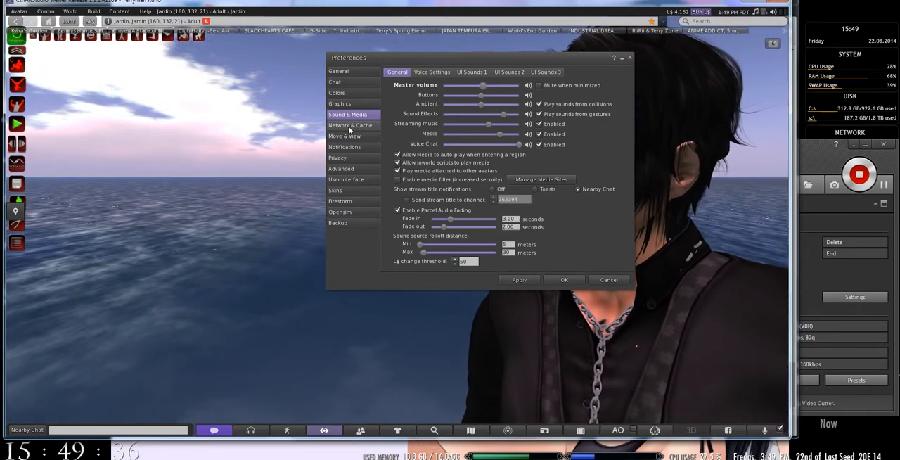
# Step: Show the Network & Cache preferences with bandwidth, cache and browser options
pyautogui.click(348, 125)
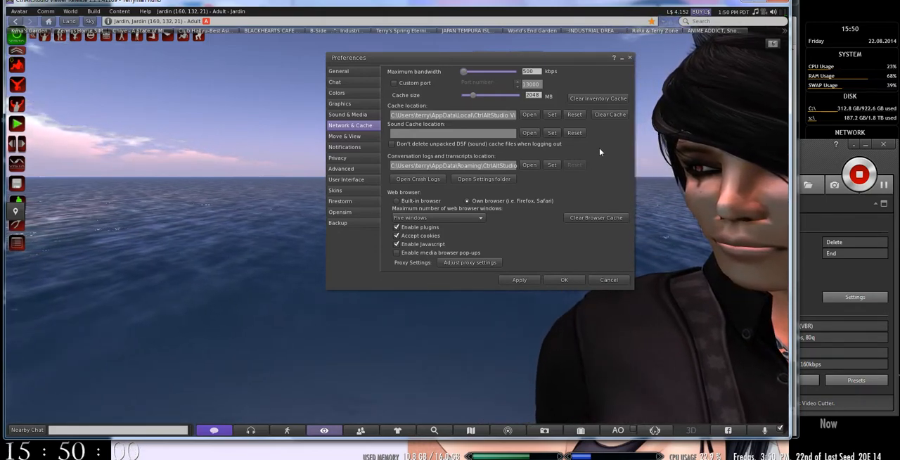
pyautogui.moveTo(569, 185)
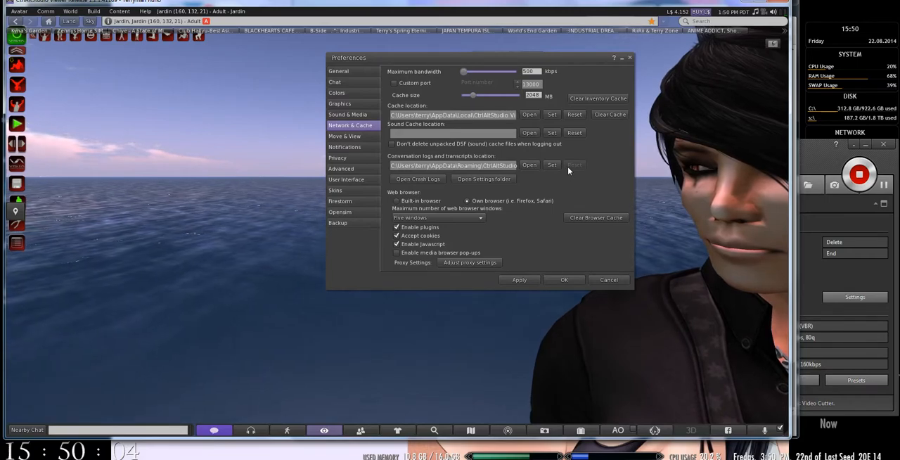
pyautogui.moveTo(574, 164)
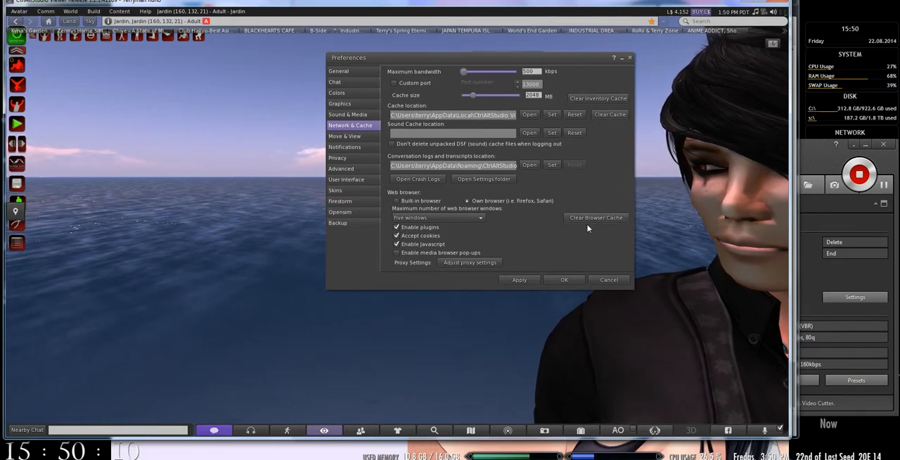
pyautogui.moveTo(555, 194)
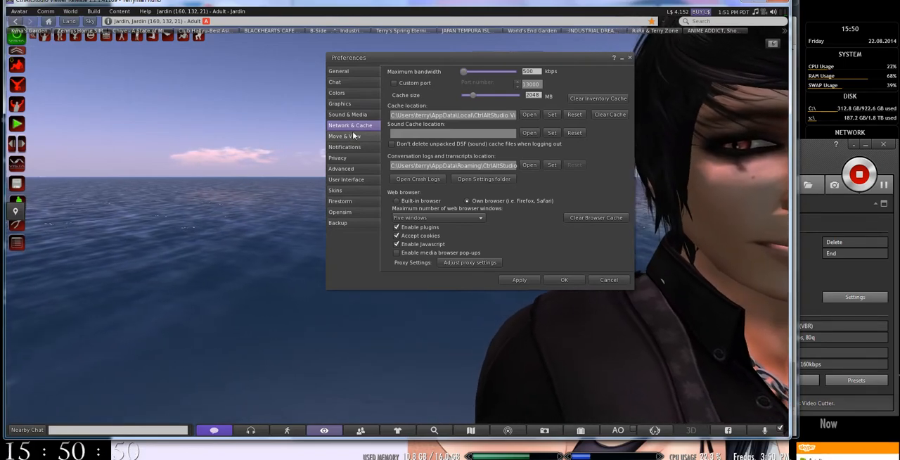
# Step: Page through the Move & View settings: view, movement and camera/minimap options
pyautogui.click(344, 136)
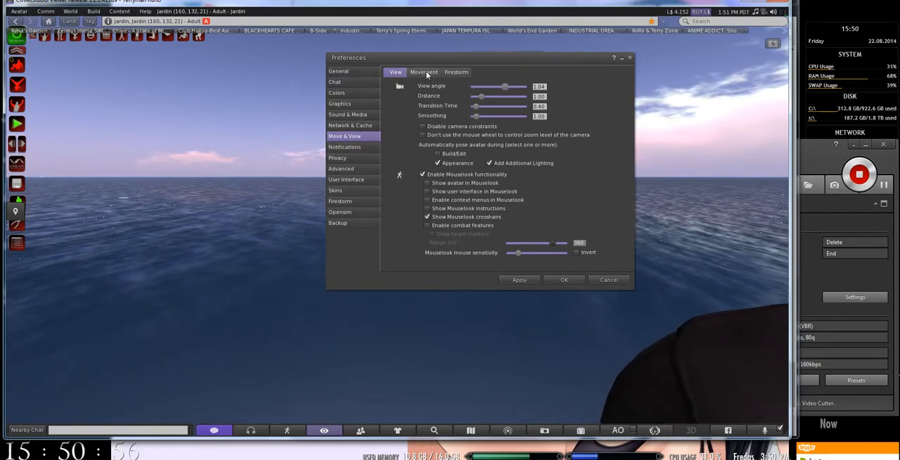
pyautogui.click(423, 72)
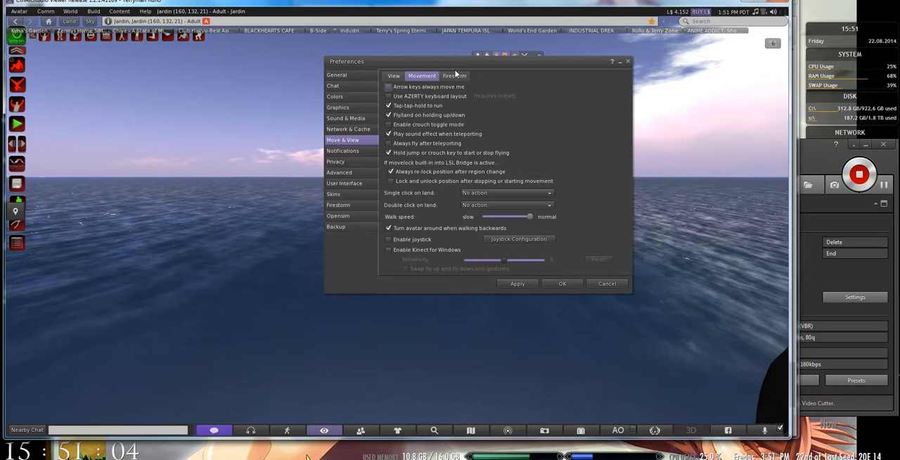
pyautogui.click(452, 76)
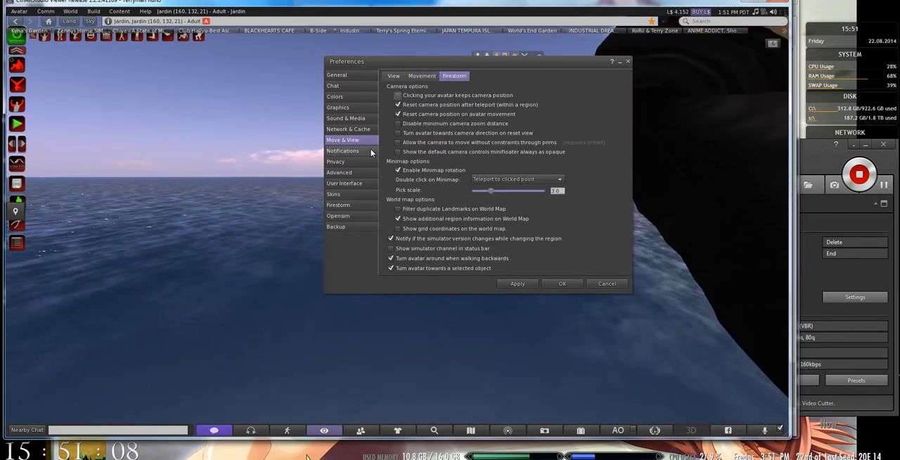
# Step: Review the Notifications settings and their Alerts list, ending on the notify-me events
pyautogui.click(343, 150)
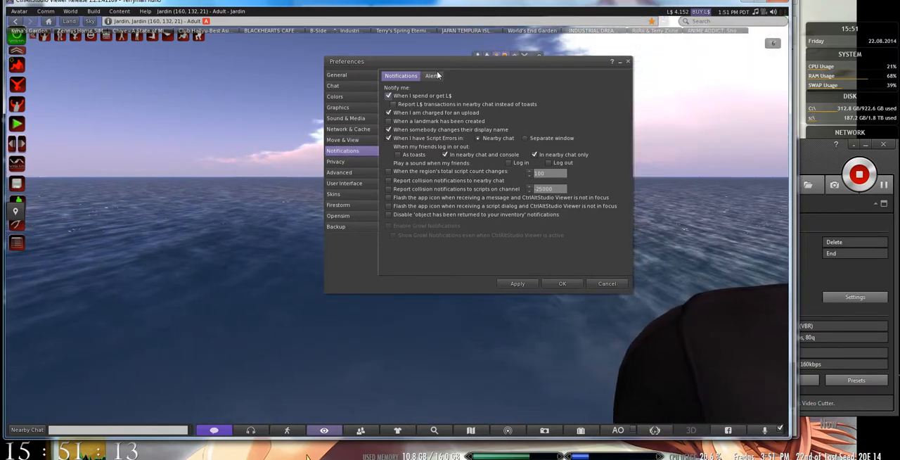
pyautogui.click(432, 76)
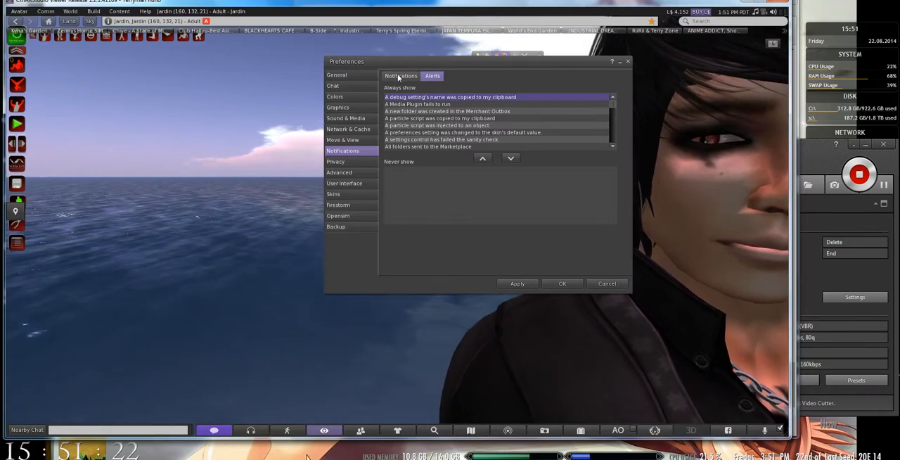
pyautogui.click(400, 76)
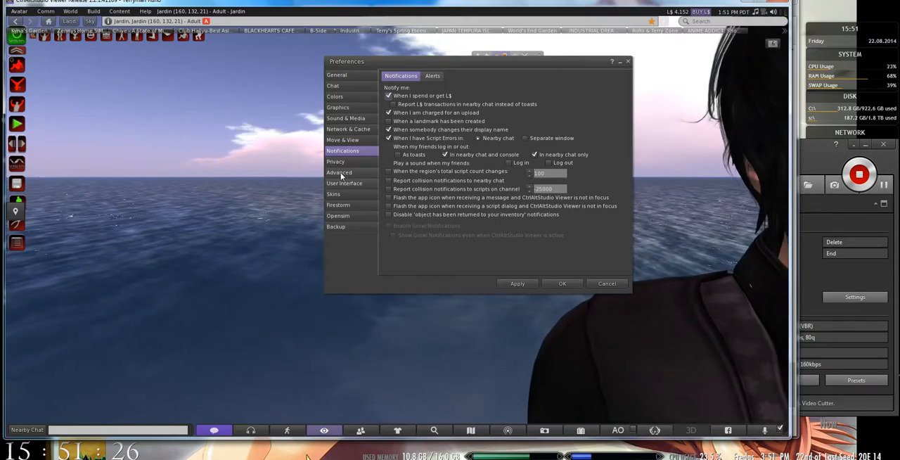
# Step: Show the Privacy preferences' LookAt target options such as names and sending targets
pyautogui.click(334, 161)
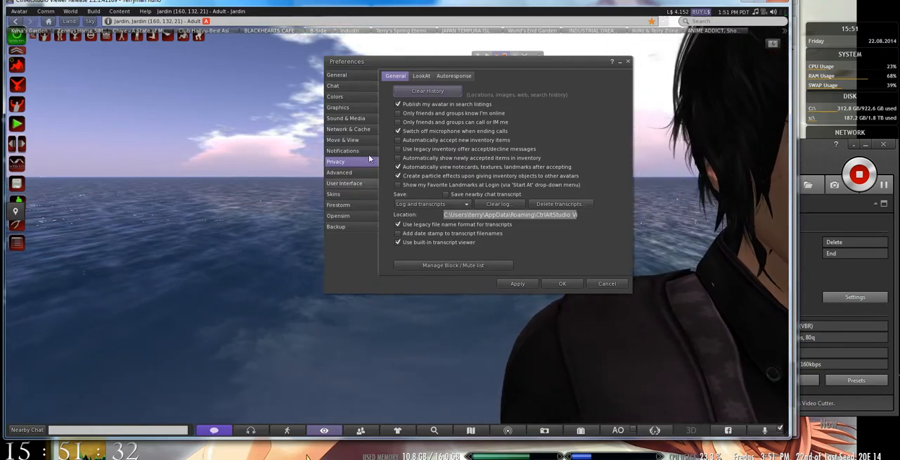
pyautogui.click(422, 76)
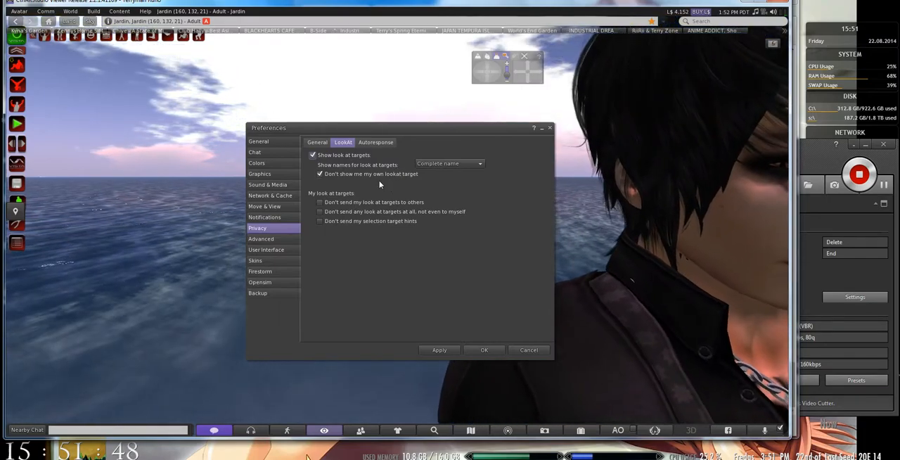
pyautogui.click(320, 173)
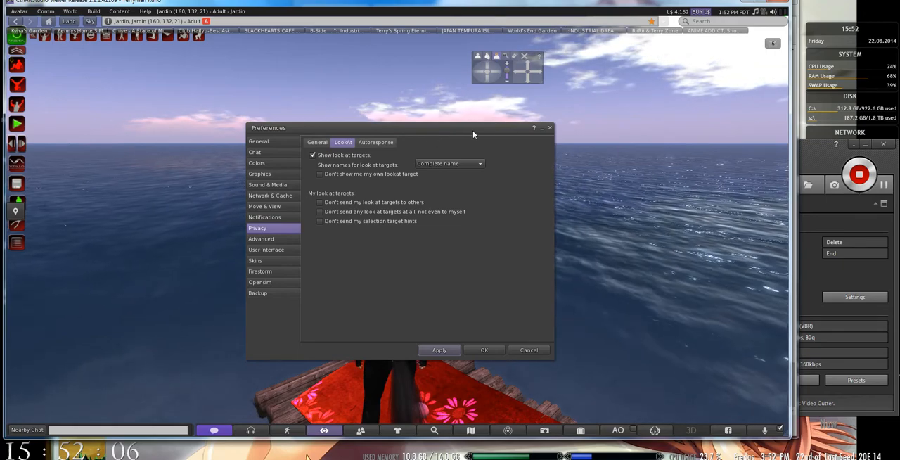
# Step: Drag the Preferences window to the upper left so the avatar is in full view
pyautogui.moveTo(400, 128); pyautogui.dragTo(162, 52)
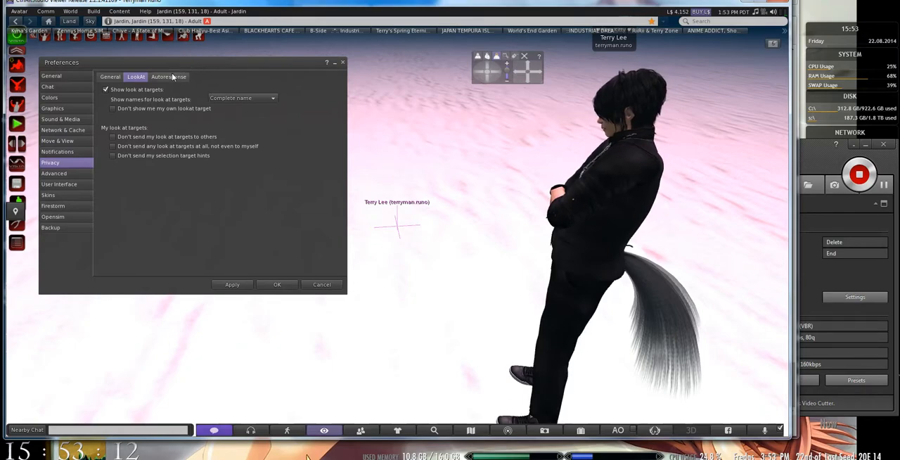
# Step: Pass through the Autoresponse messages, Notifications and Advanced settings
pyautogui.click(169, 76)
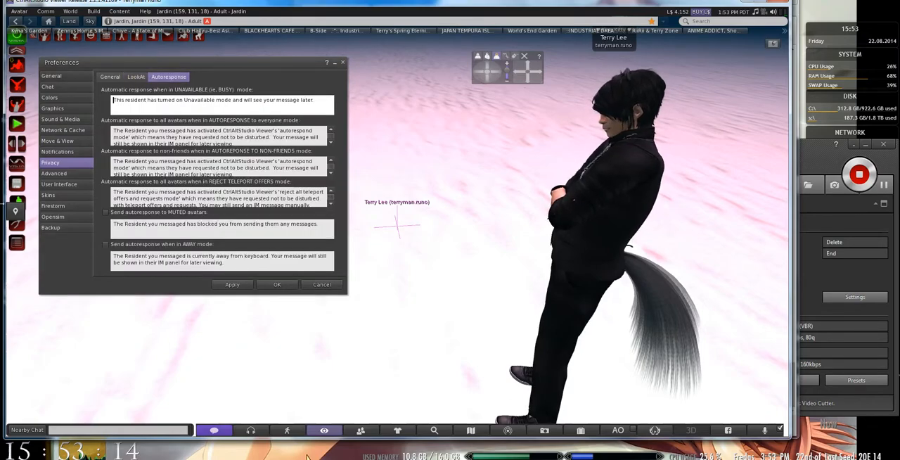
pyautogui.click(56, 152)
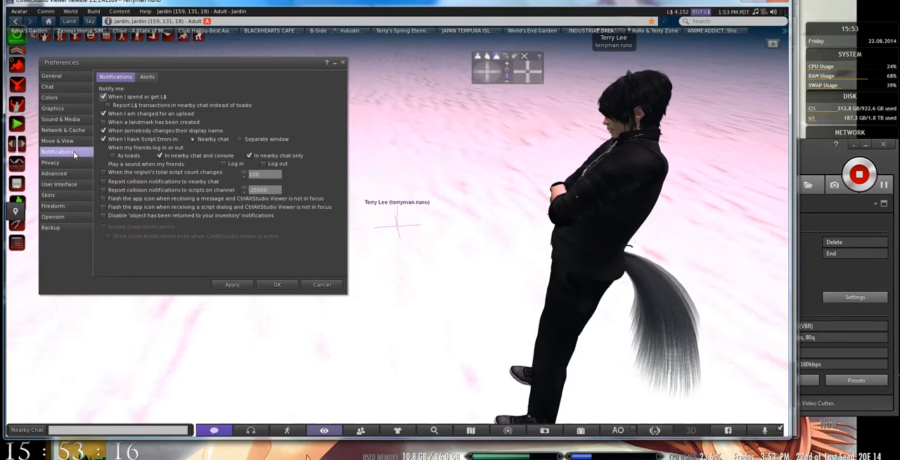
pyautogui.click(52, 173)
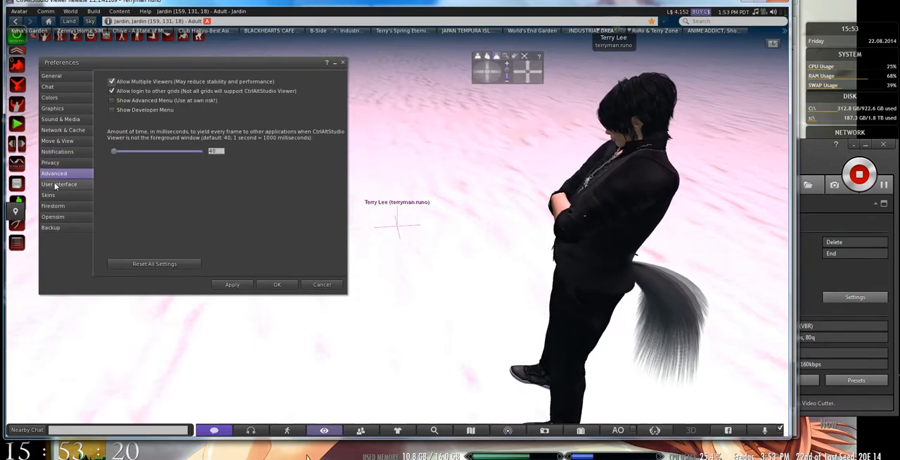
# Step: Show the User Interface preferences' Toasts spacing and fade settings
pyautogui.click(59, 184)
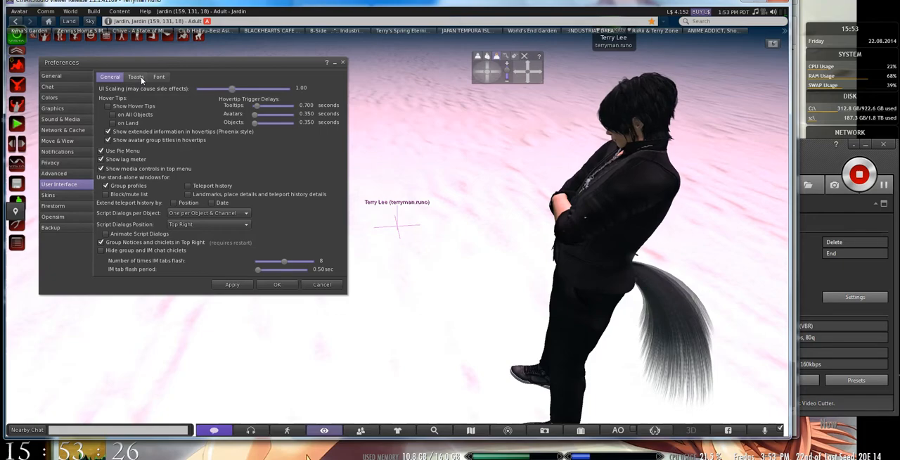
pyautogui.click(135, 76)
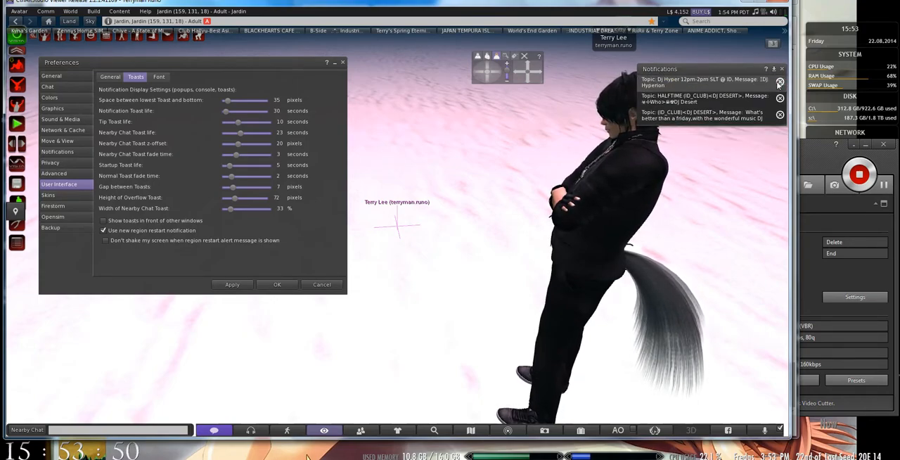
pyautogui.click(781, 69)
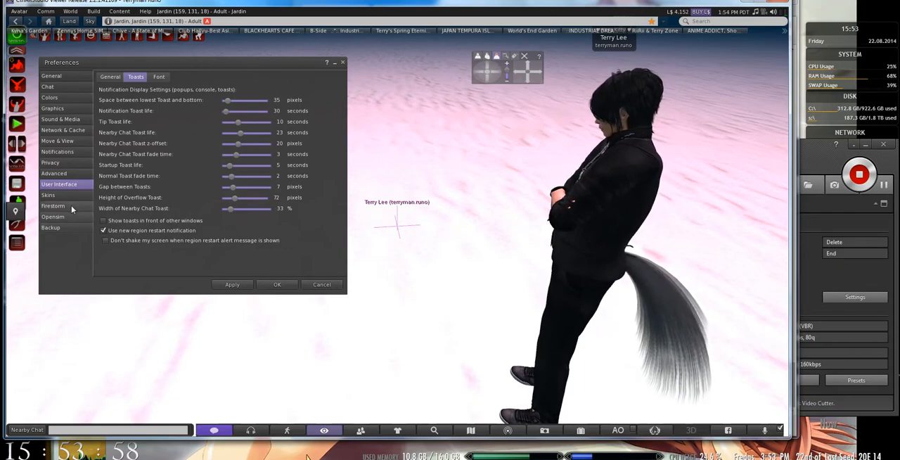
# Step: Revisit the skins, Firestorm, general and sound and media preferences
pyautogui.click(48, 194)
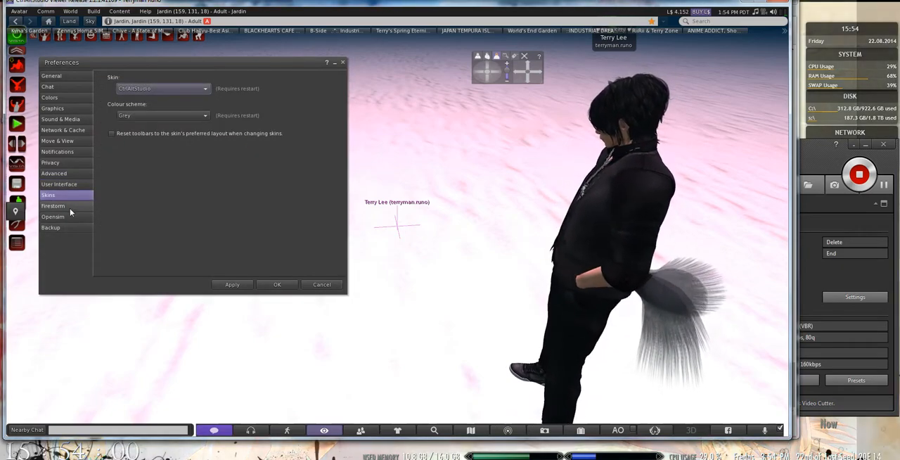
pyautogui.click(53, 206)
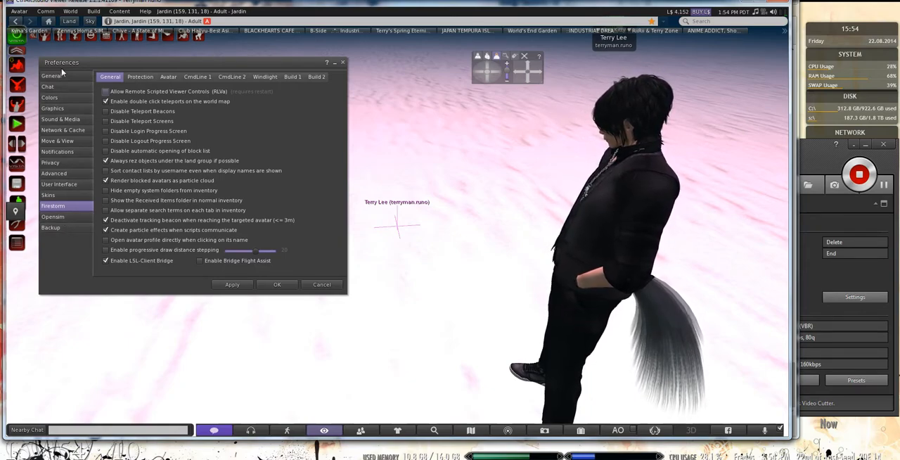
pyautogui.click(51, 76)
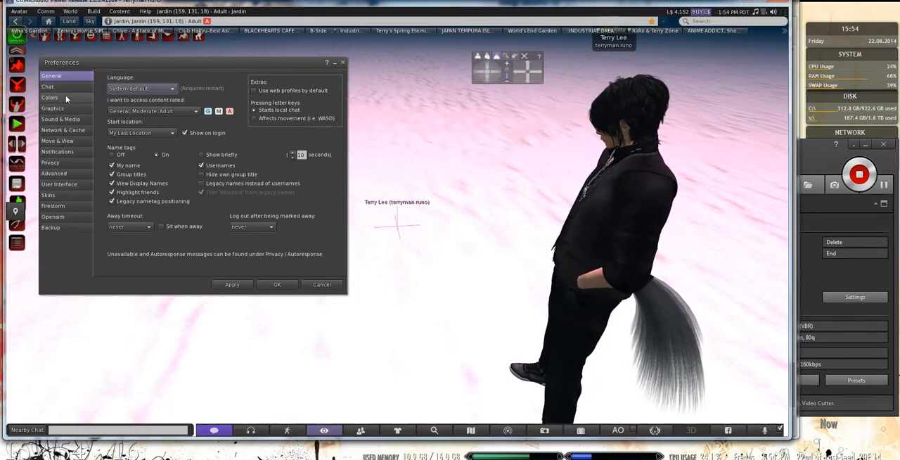
pyautogui.click(60, 119)
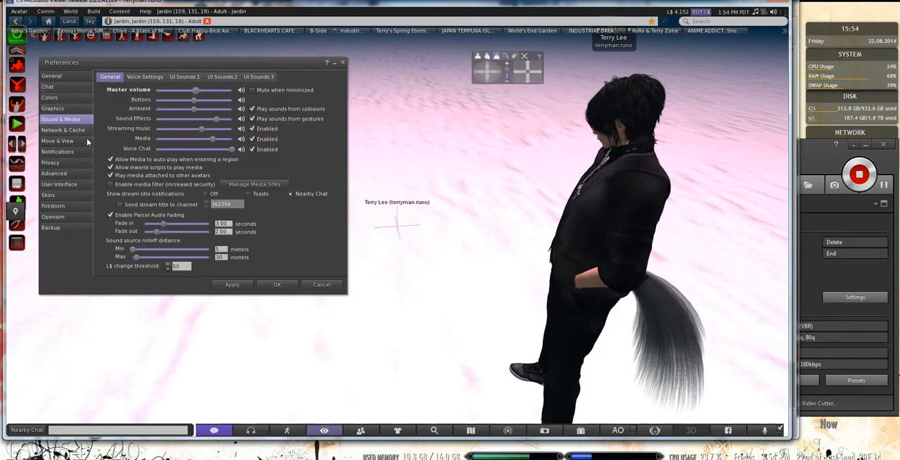
# Step: Revisit network, sound and privacy autoresponse settings, then list the saved outfits
pyautogui.click(63, 130)
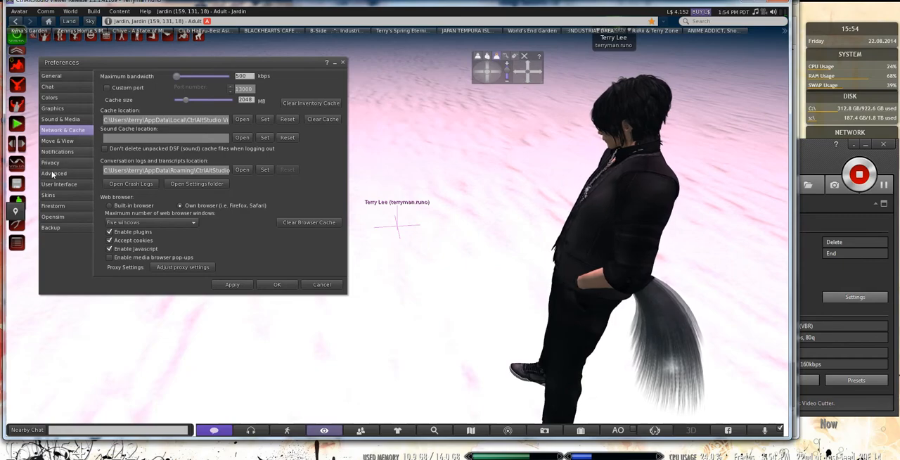
pyautogui.click(61, 120)
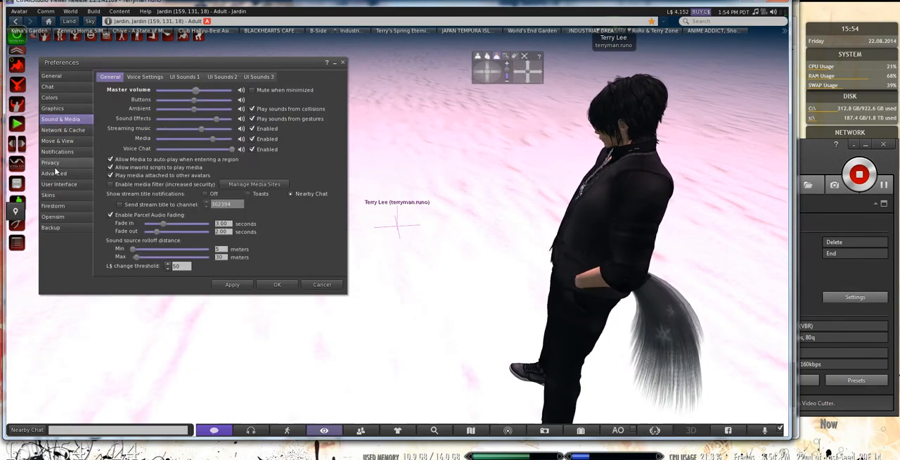
pyautogui.click(51, 163)
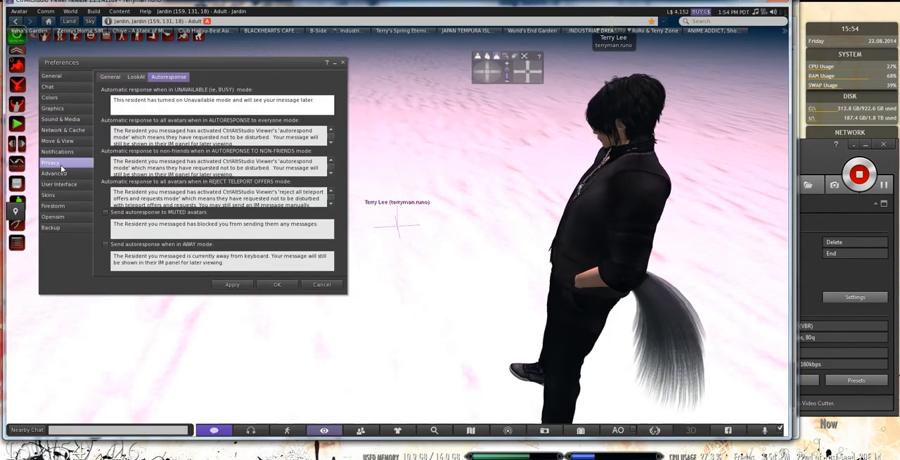
pyautogui.click(110, 75)
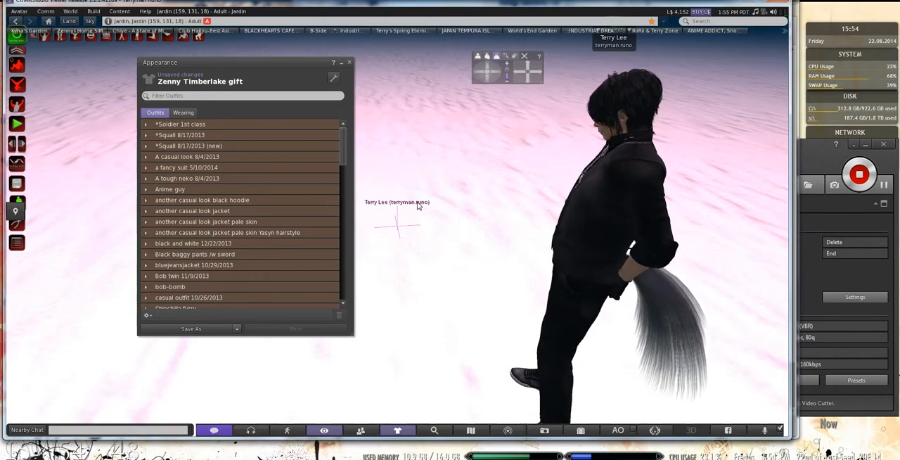
pyautogui.moveTo(405, 197)
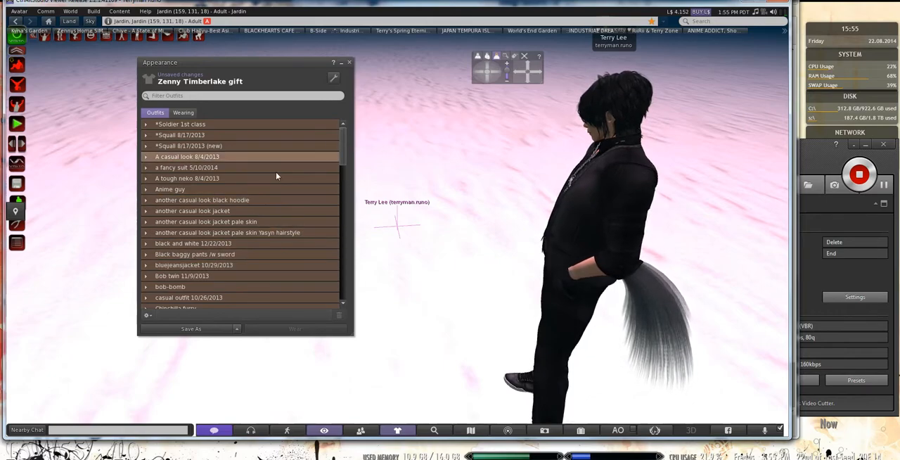
# Step: Browse the saved outfits and expand 'far cry theme 7/28/2014' to show its pieces
pyautogui.click(146, 177)
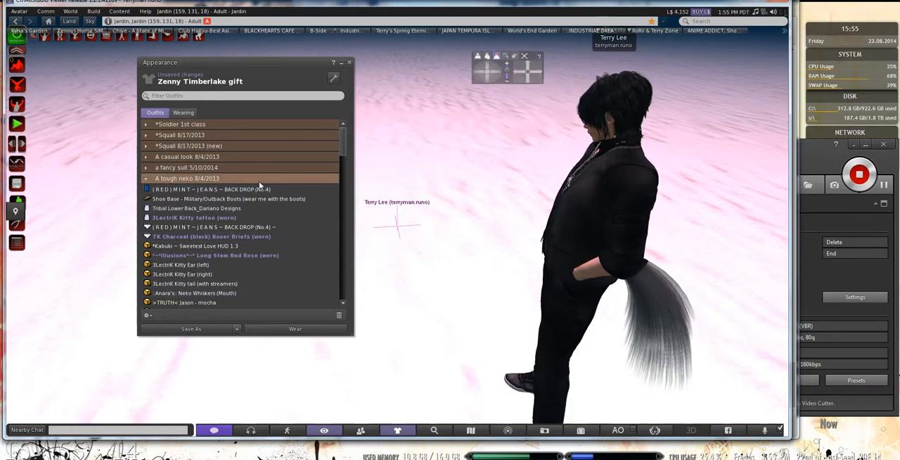
pyautogui.click(197, 208)
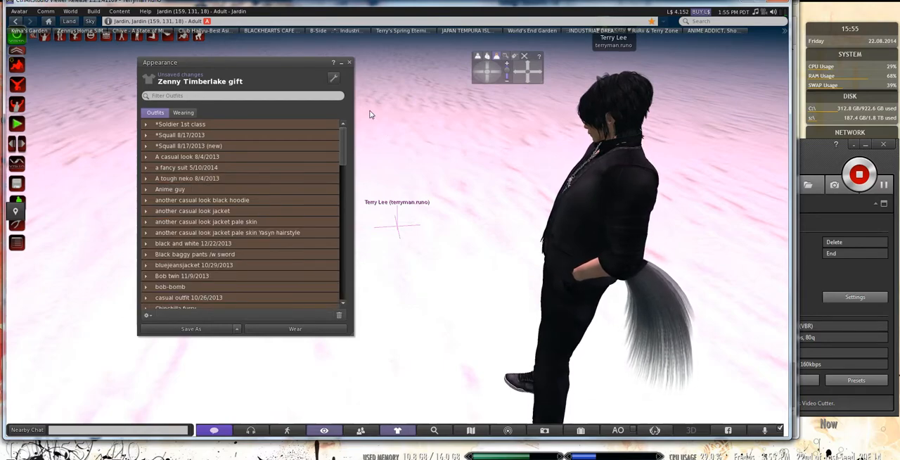
pyautogui.scroll(-3)
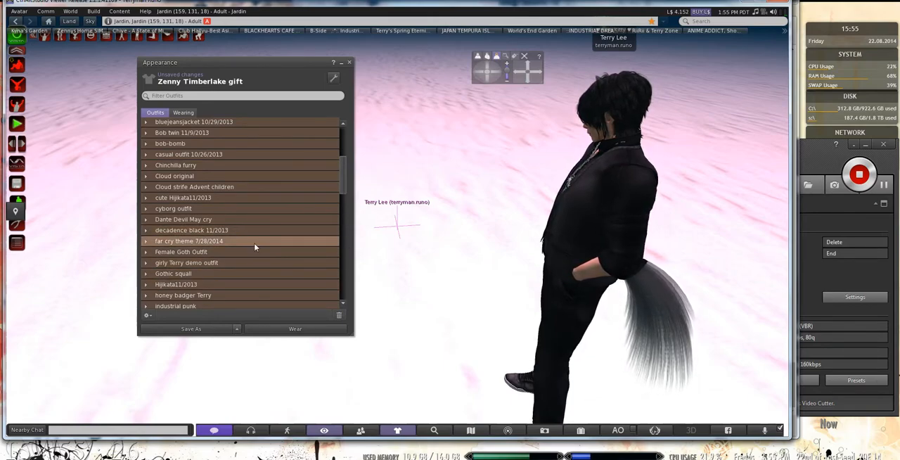
pyautogui.click(146, 242)
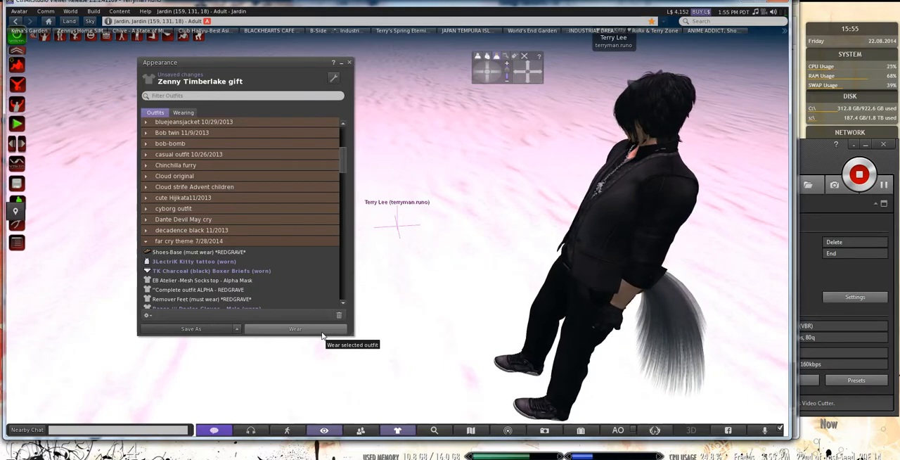
pyautogui.click(295, 329)
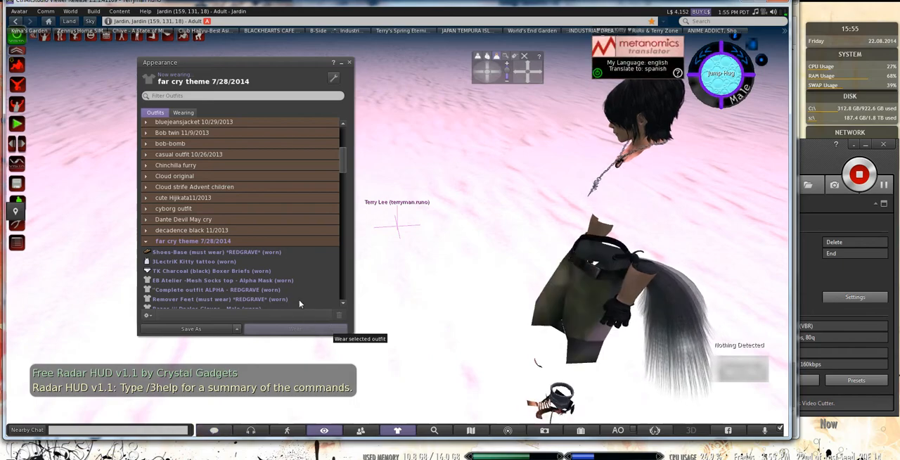
pyautogui.click(295, 329)
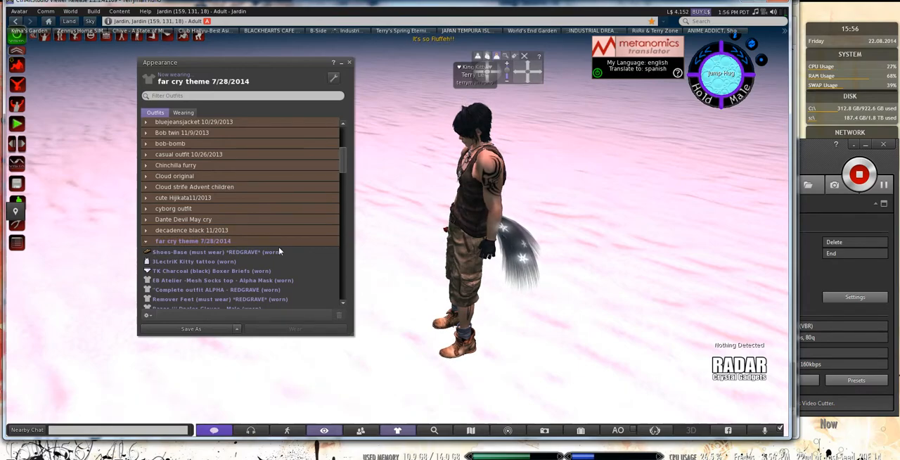
pyautogui.moveTo(359, 159)
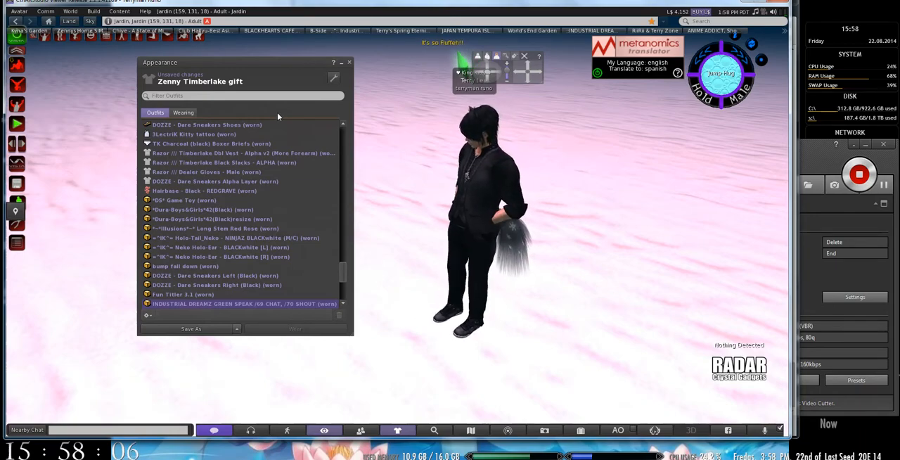
# Step: Take off the first worn clothing pieces from the outfit via their Take Off option
pyautogui.click(207, 172)
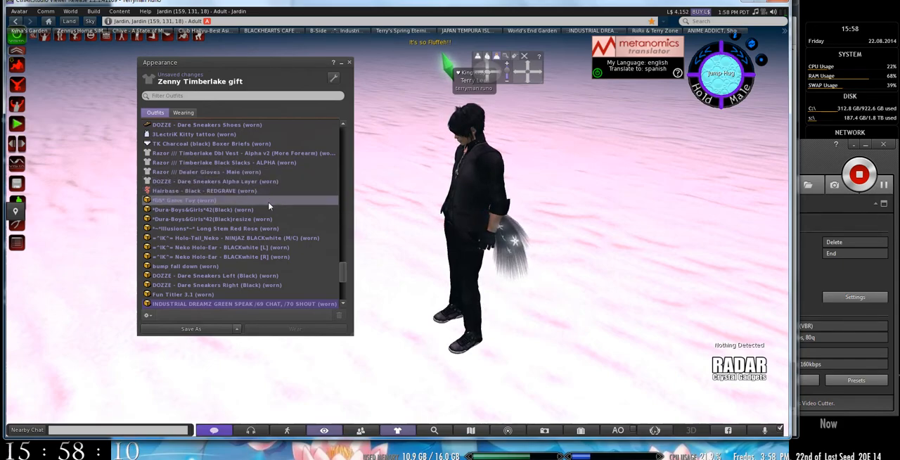
pyautogui.click(241, 153)
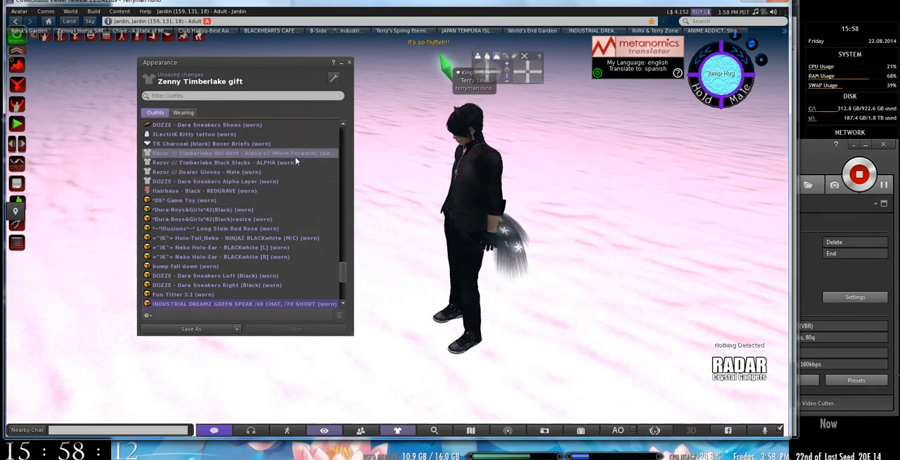
pyautogui.click(211, 133)
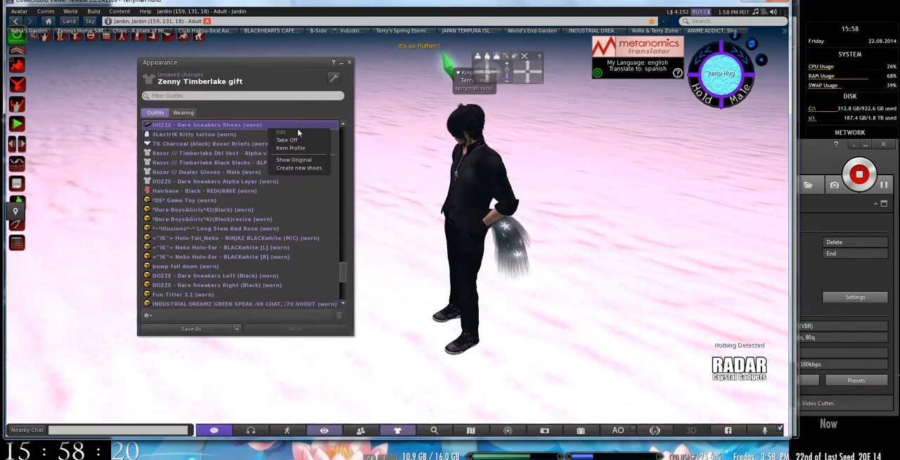
pyautogui.moveTo(260, 210)
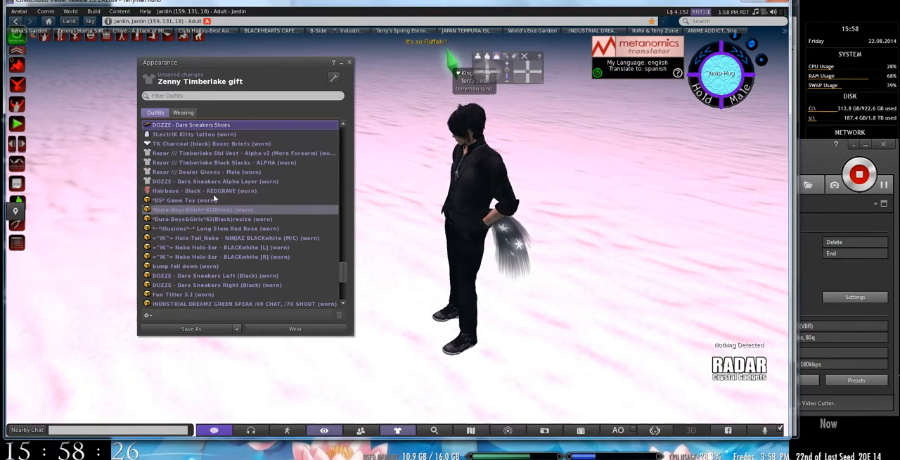
pyautogui.click(242, 154)
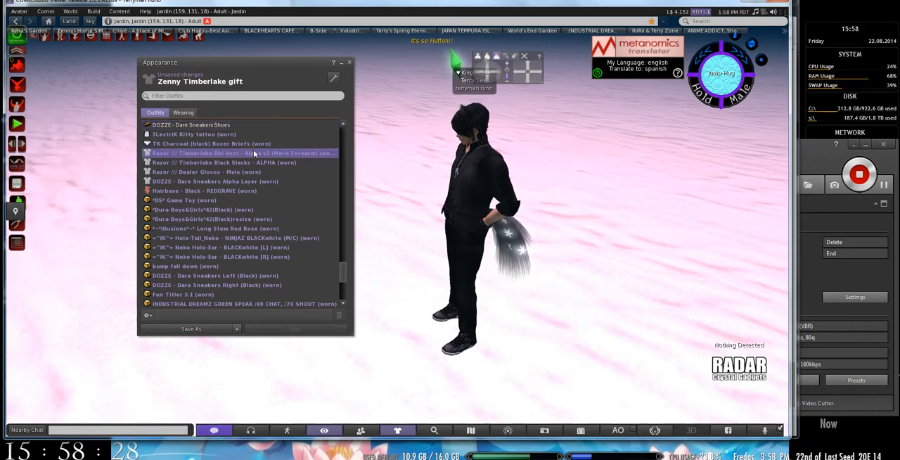
pyautogui.rightClick(239, 154)
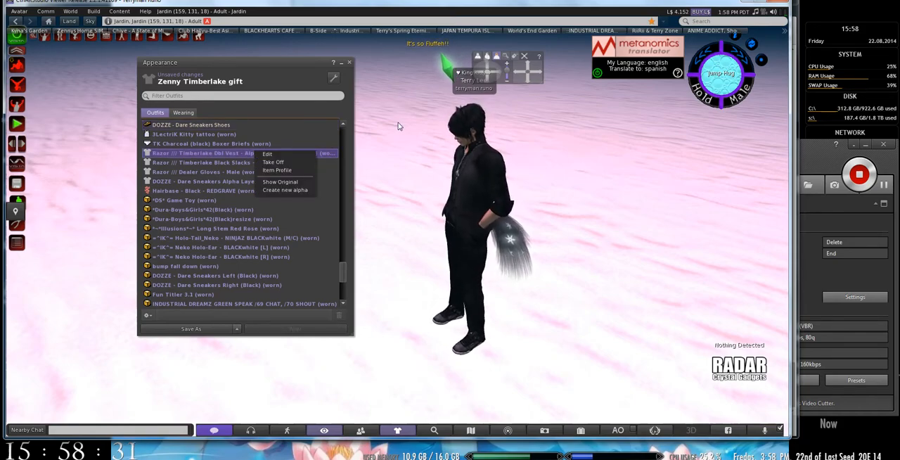
pyautogui.click(272, 162)
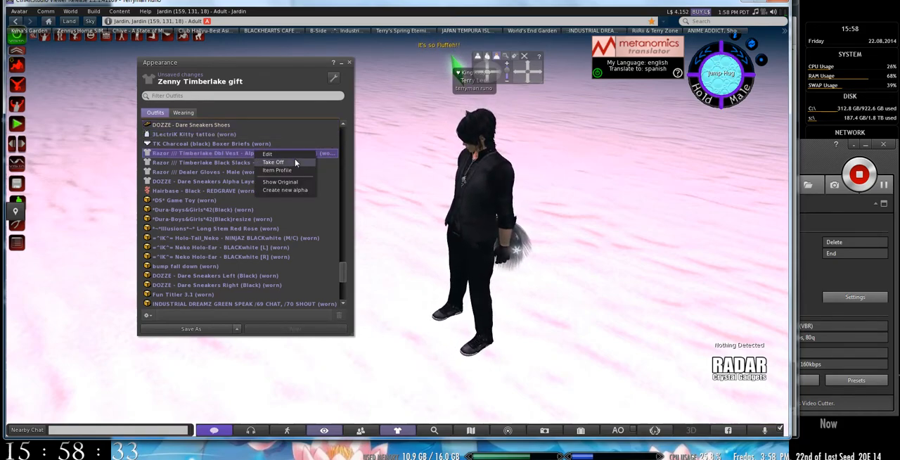
# Step: Take off the remaining worn pieces so the avatar is left in swim briefs
pyautogui.click(272, 162)
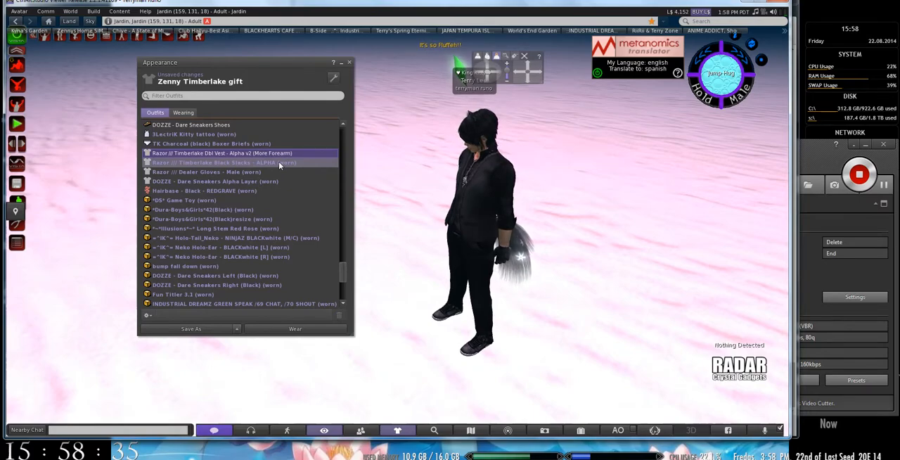
pyautogui.rightClick(214, 163)
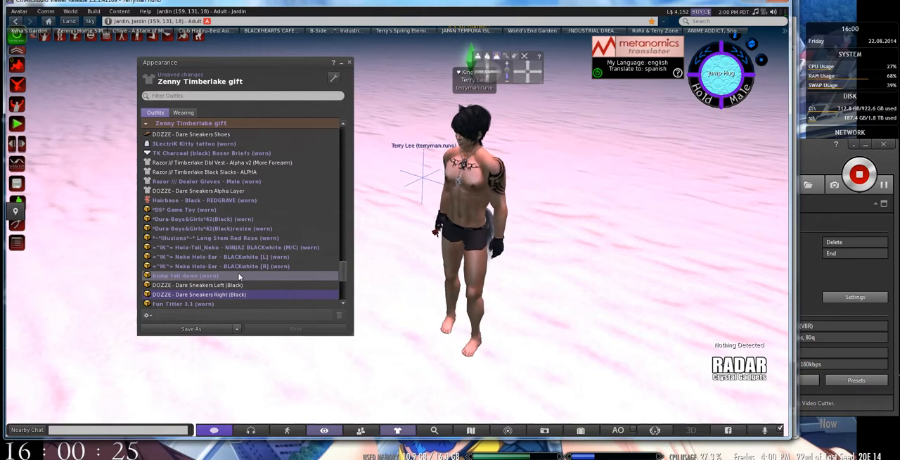
pyautogui.rightClick(185, 276)
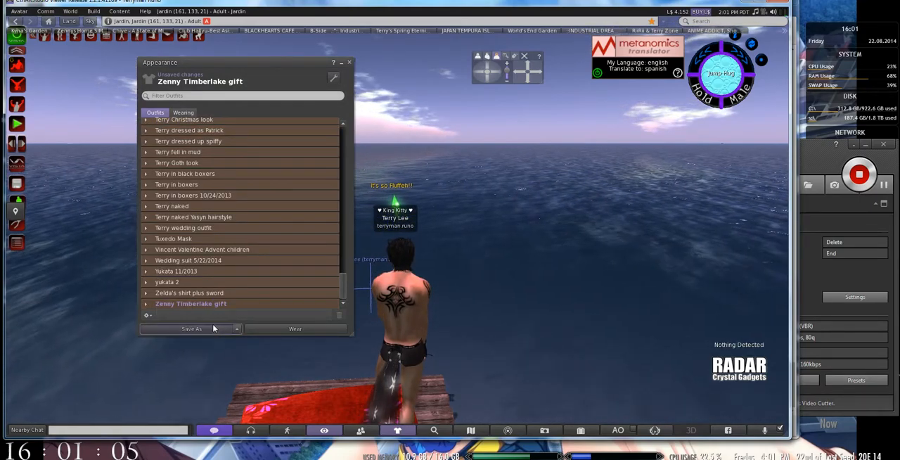
# Step: Save the current look as a new outfit named 'Terry swimwear neko'
pyautogui.click(191, 329)
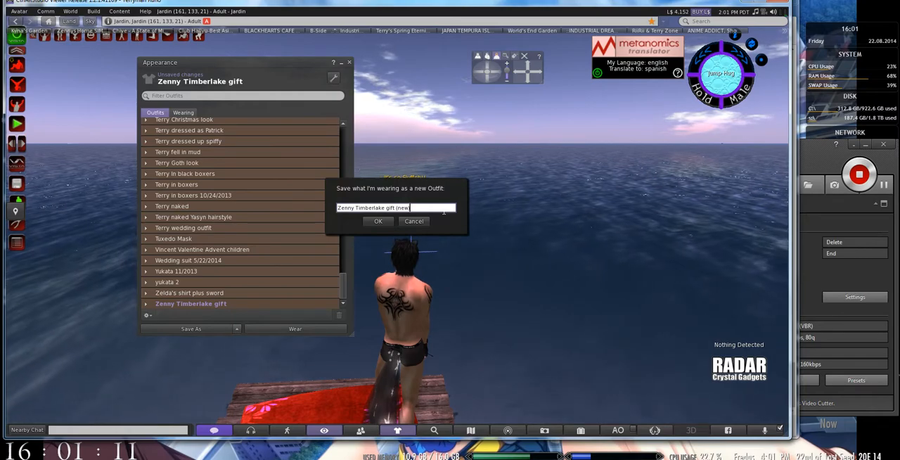
pyautogui.write('Terry swimwear neko')
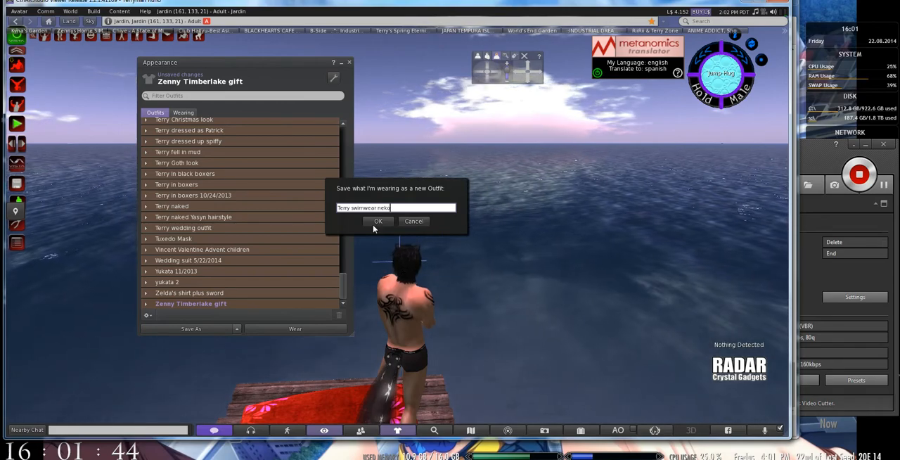
pyautogui.click(378, 220)
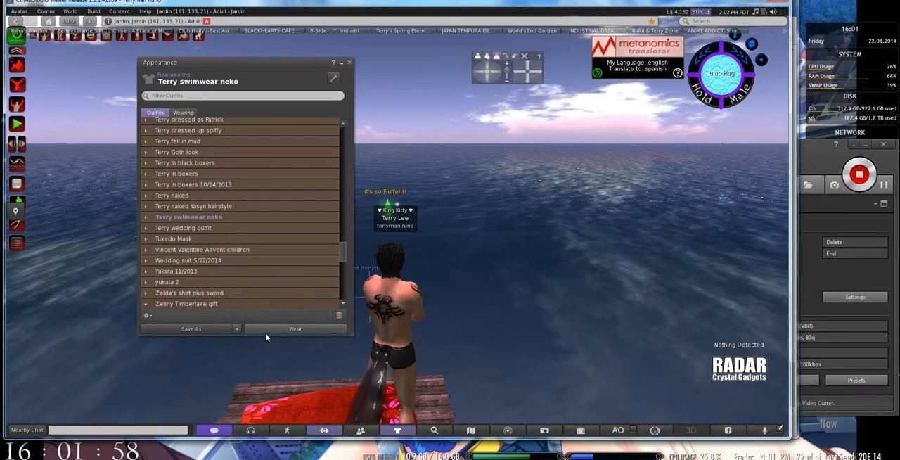
pyautogui.click(296, 329)
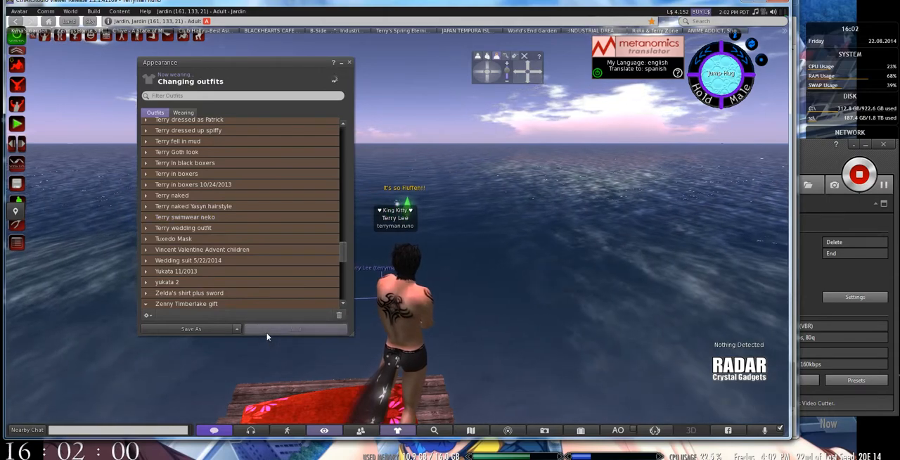
pyautogui.click(190, 303)
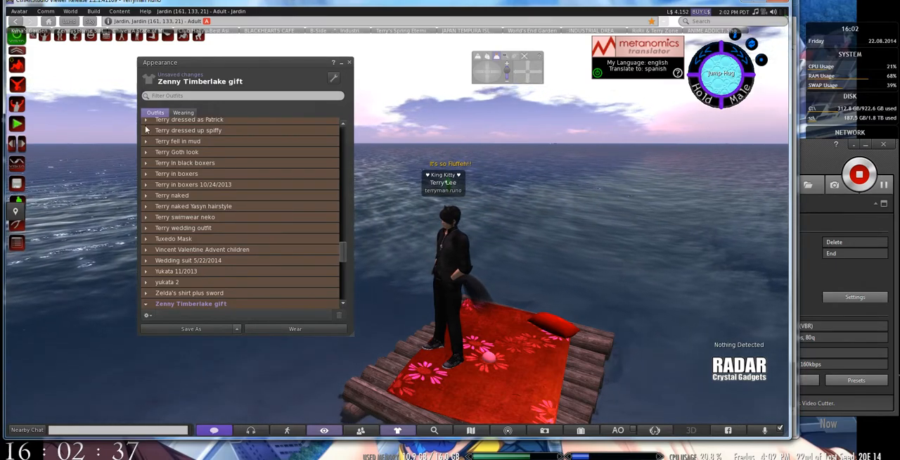
# Step: Switch between the Wearing and Outfits lists to review the saved outfits
pyautogui.click(183, 112)
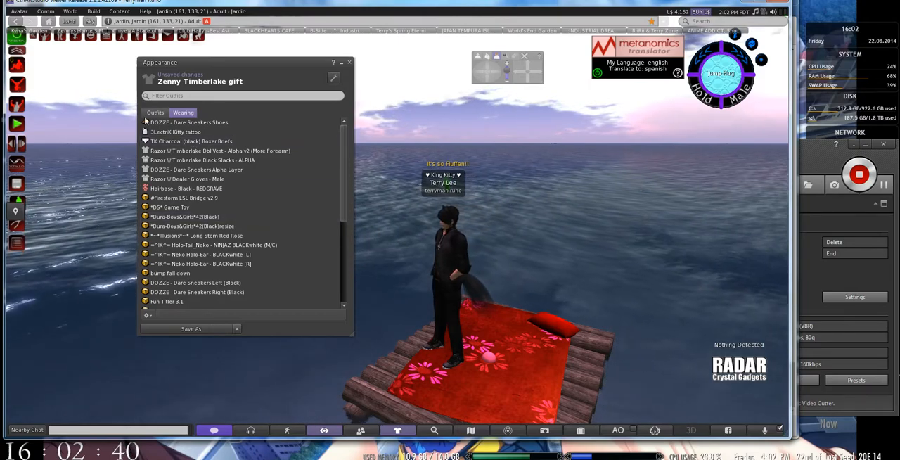
pyautogui.click(155, 113)
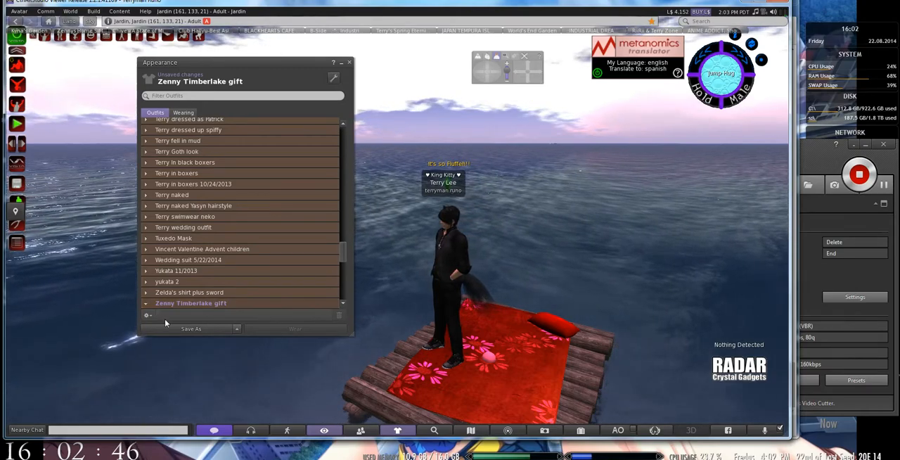
pyautogui.click(191, 304)
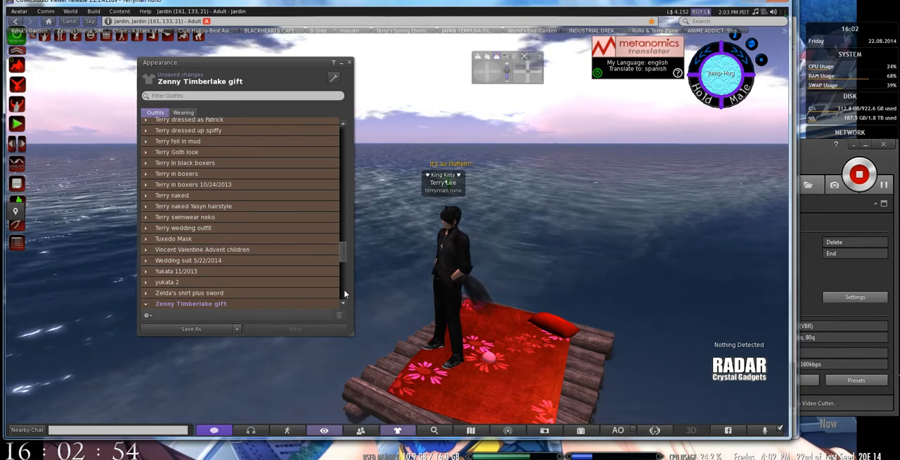
pyautogui.click(182, 113)
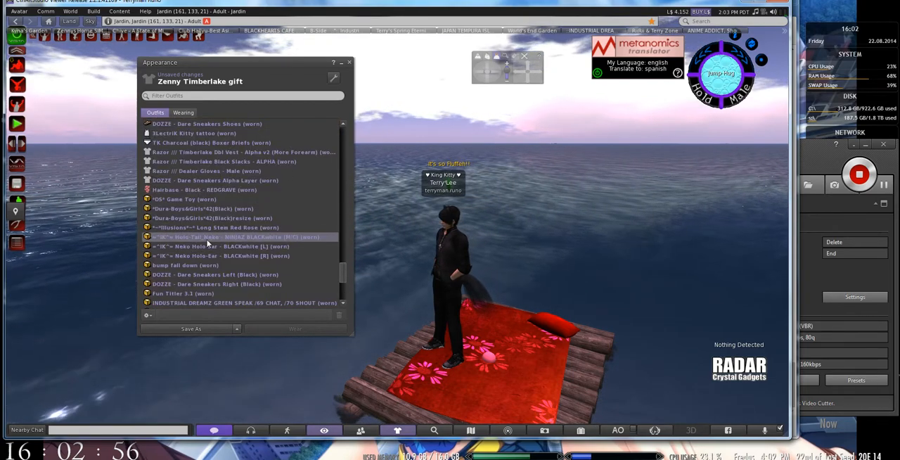
# Step: Look over individual worn items, then close the Appearance window
pyautogui.click(214, 180)
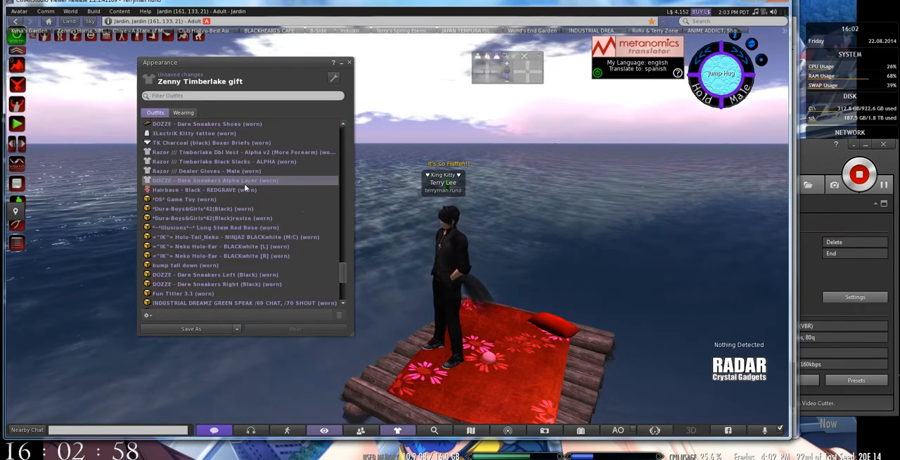
pyautogui.click(213, 274)
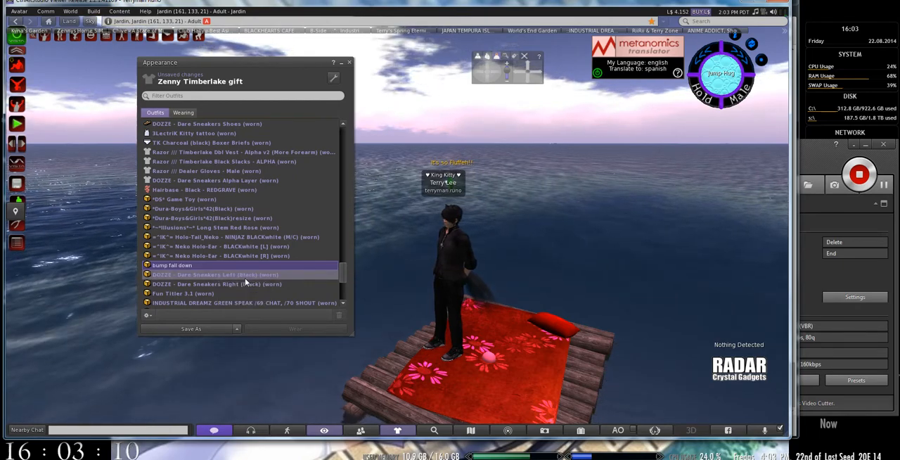
pyautogui.click(213, 274)
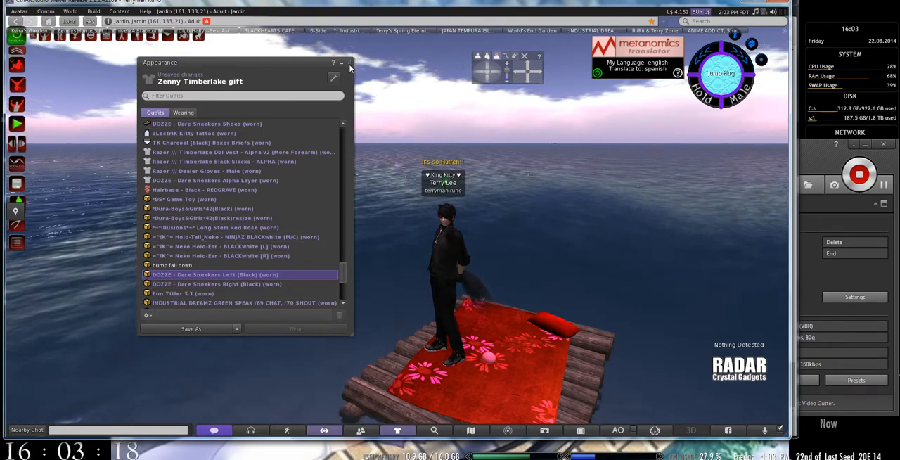
pyautogui.click(350, 64)
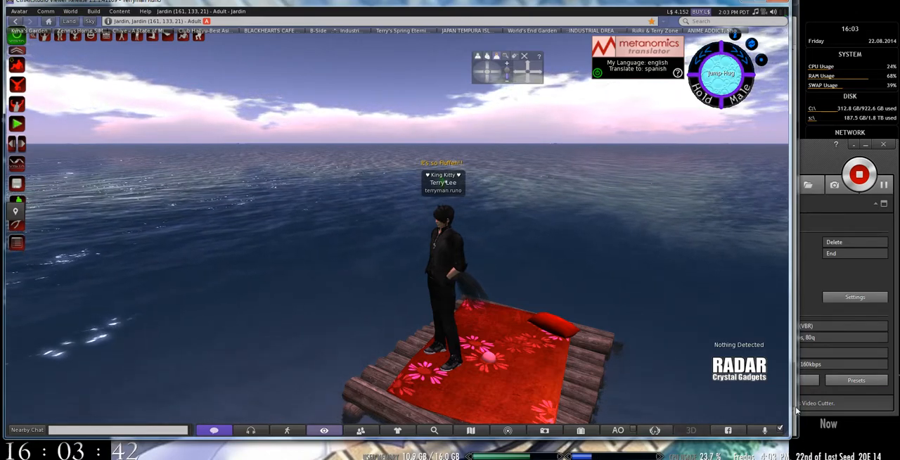
pyautogui.moveTo(765, 430)
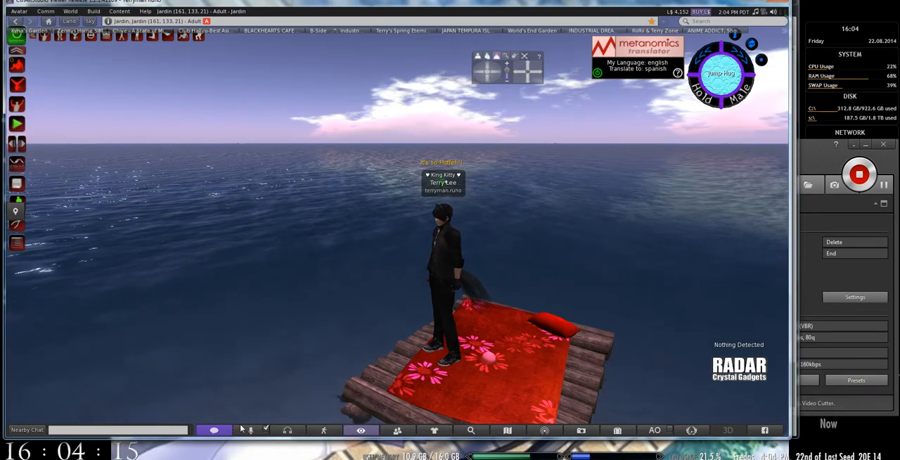
pyautogui.moveTo(286, 377)
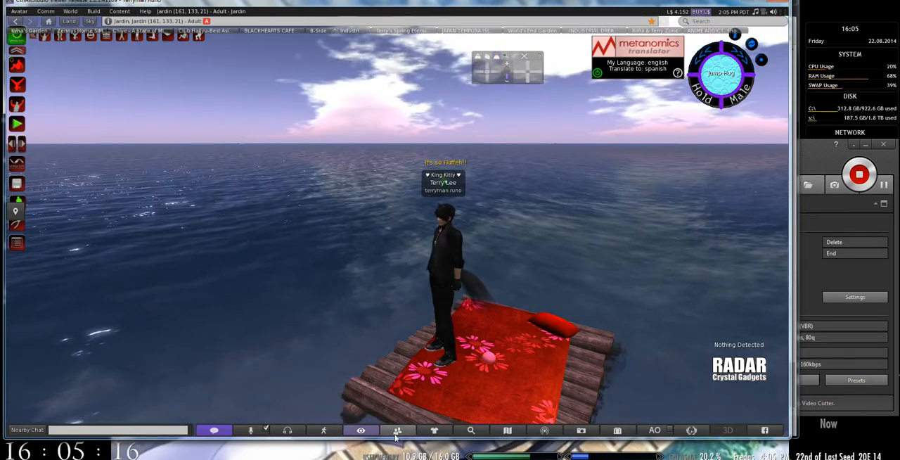
pyautogui.click(396, 430)
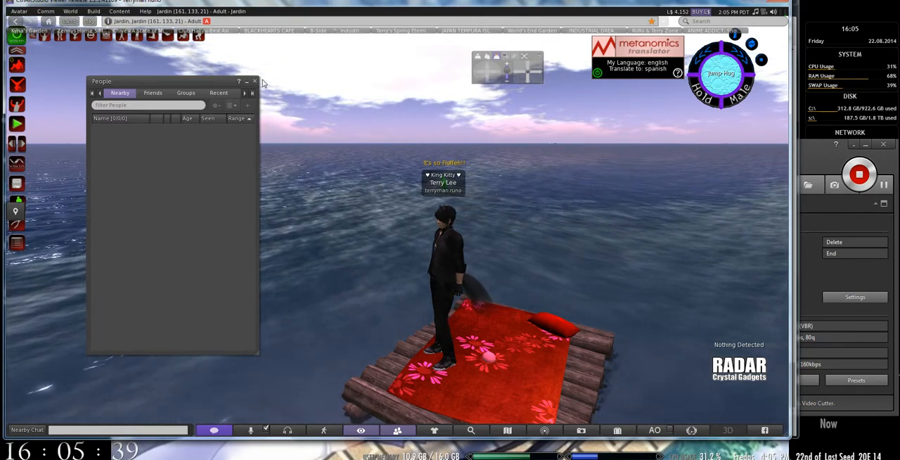
pyautogui.moveTo(254, 82)
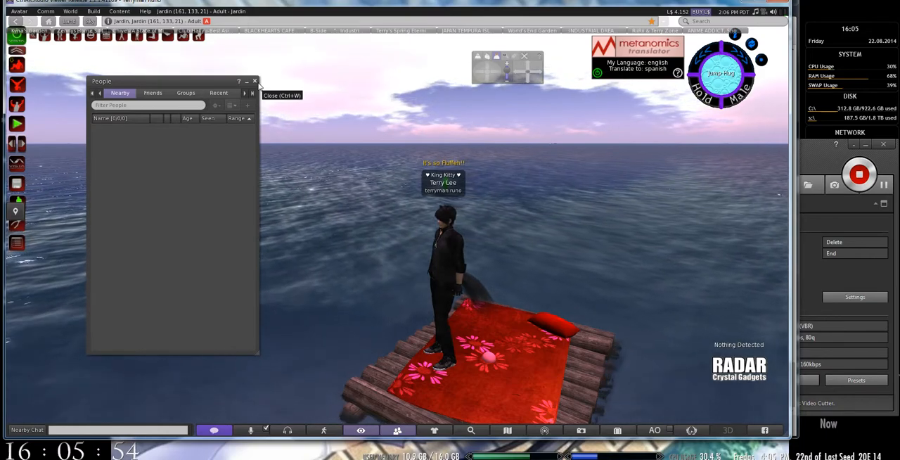
pyautogui.click(254, 81)
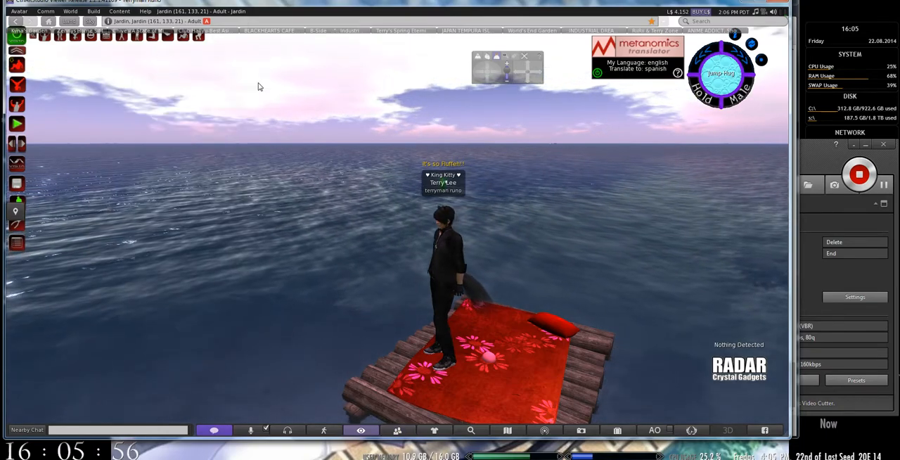
pyautogui.moveTo(67, 315)
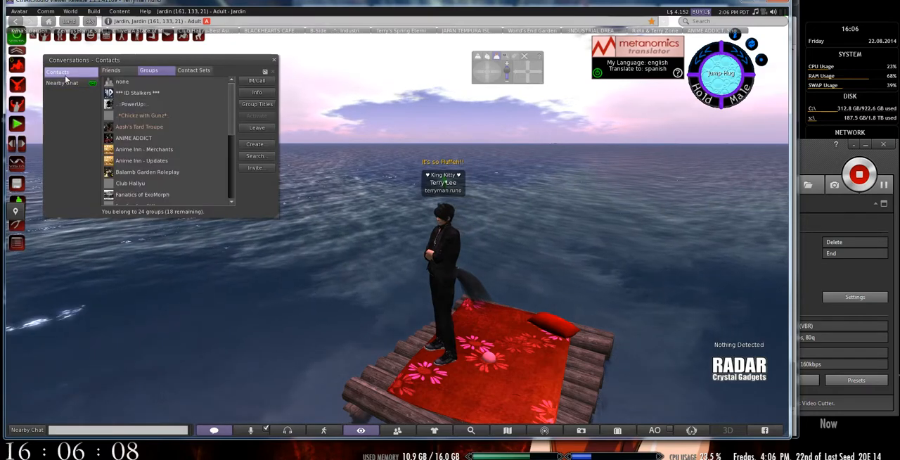
# Step: Show the Contacts friends list, then browse the Groups the avatar belongs to
pyautogui.click(111, 70)
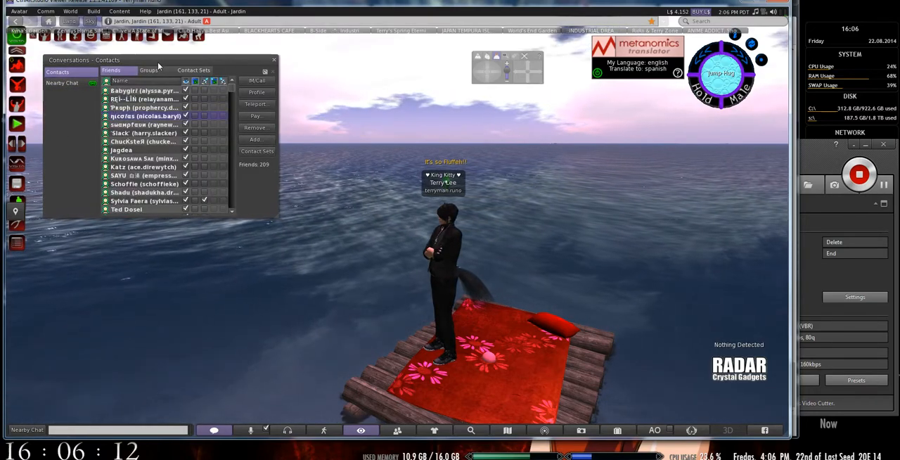
pyautogui.click(149, 70)
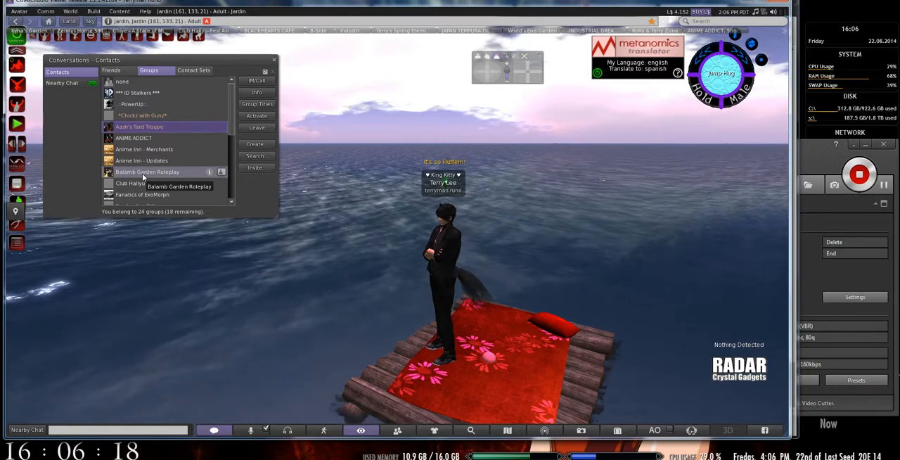
pyautogui.scroll(-3)
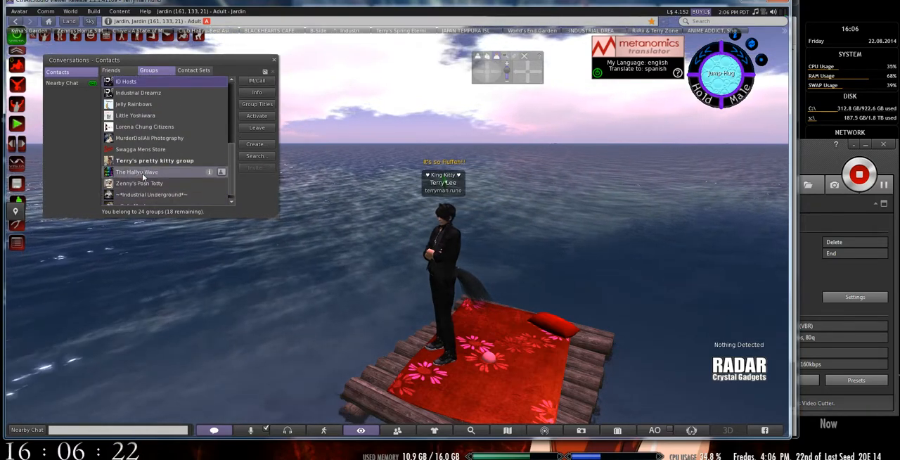
pyautogui.scroll(3)
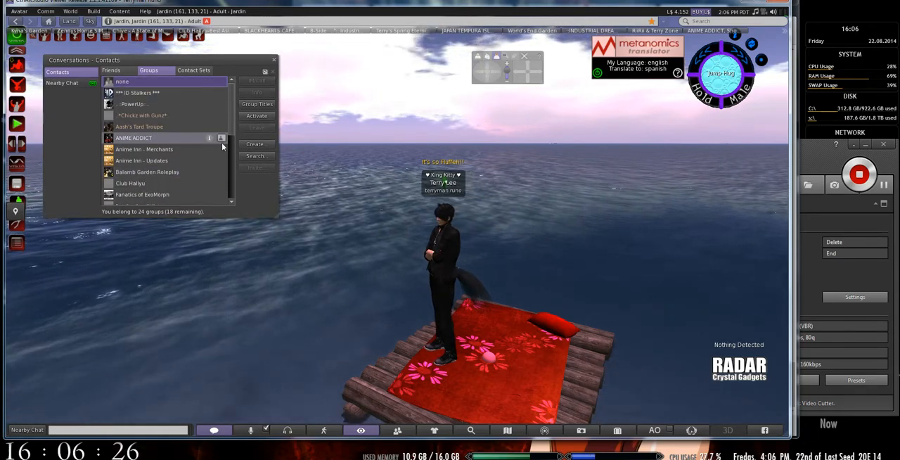
# Step: Select a group and activate it as the avatar's group tag
pyautogui.click(129, 183)
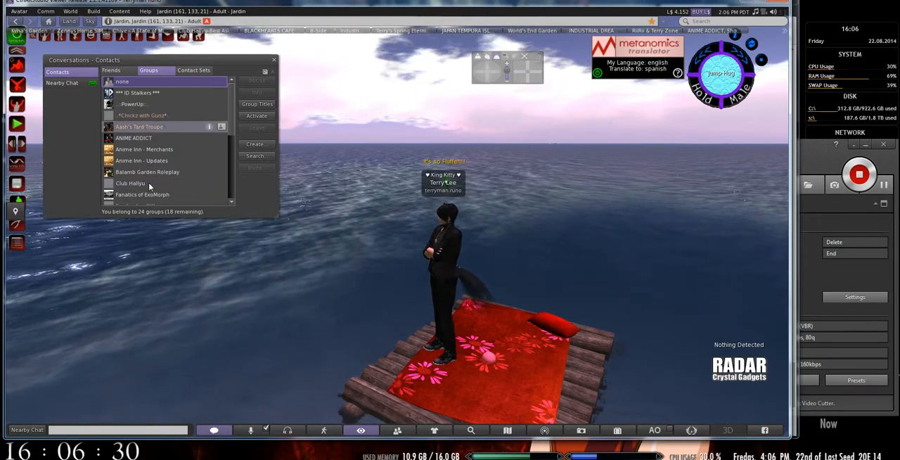
pyautogui.click(138, 93)
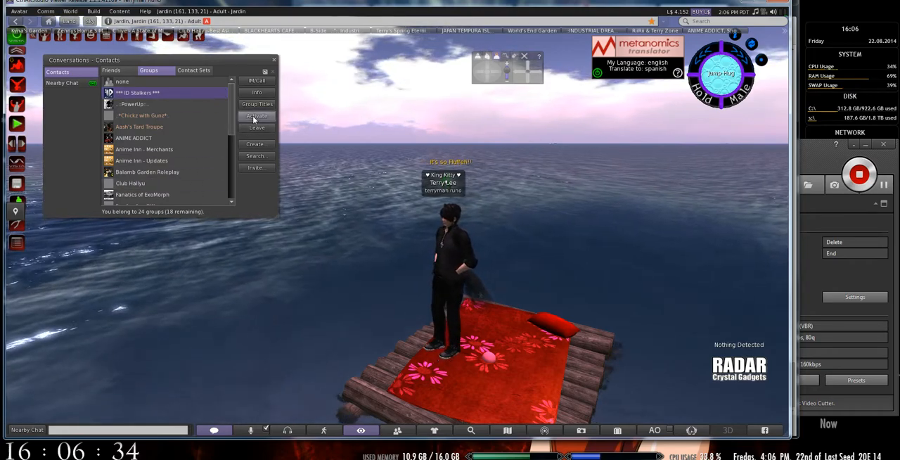
pyautogui.click(255, 116)
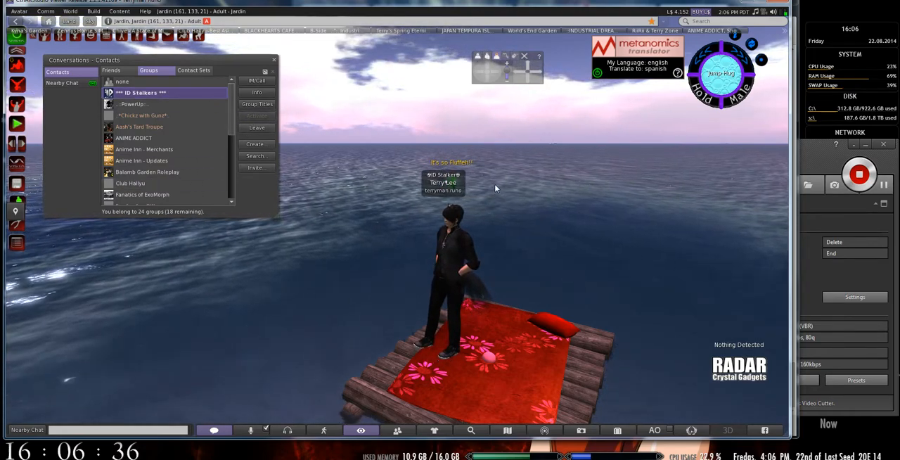